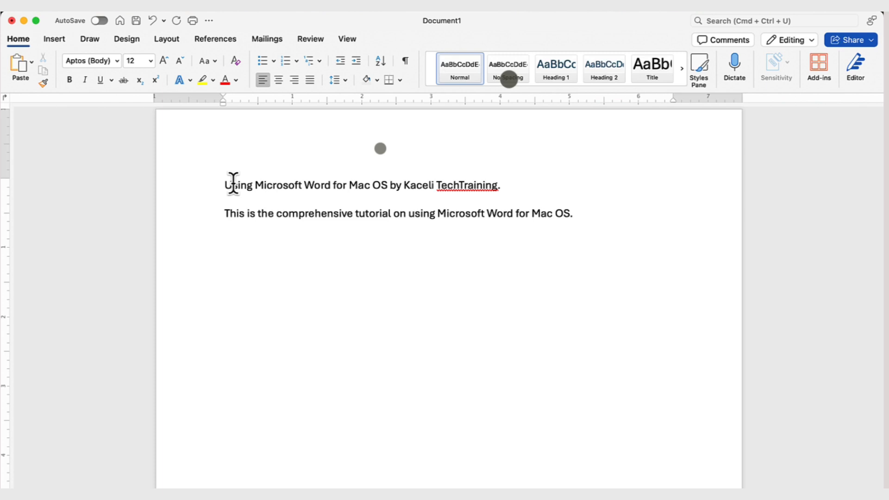
Add the intro sentences about basics and beginners, then the 'By the end of the tutorial… 90% of features' line
{"action": "type", "text": "We will start with the basics and then proceed to most features used in today's workplace."}
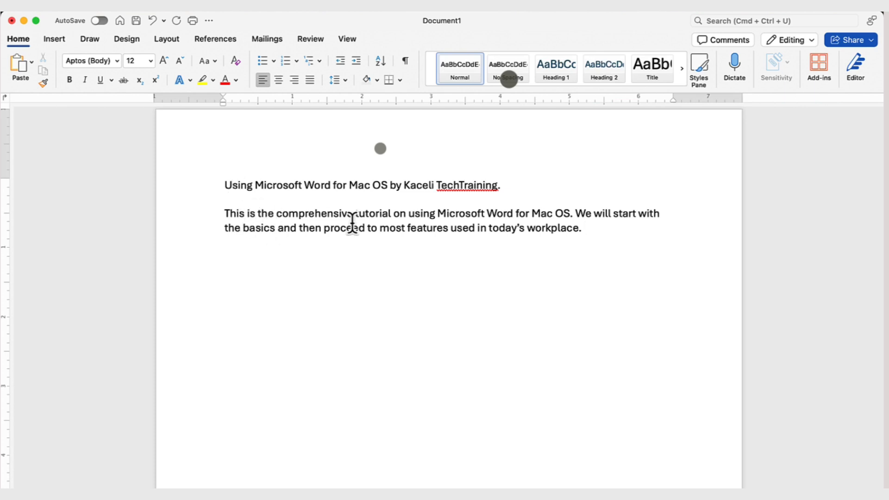
{"action": "type", "text": "If you are a beginner, this is the tutorial for you. If you have used Word before, this will help sharpen your technology skills to master Microsoft Word. If this is too basic for you, please advance the video."}
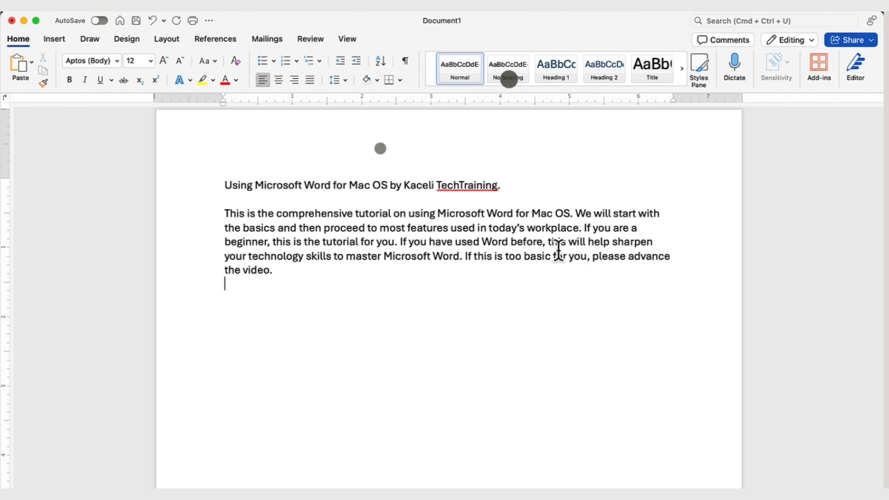
{"action": "type", "text": "By the end of the tutorial you will become familiar with 90% of the features one uses in the workplace."}
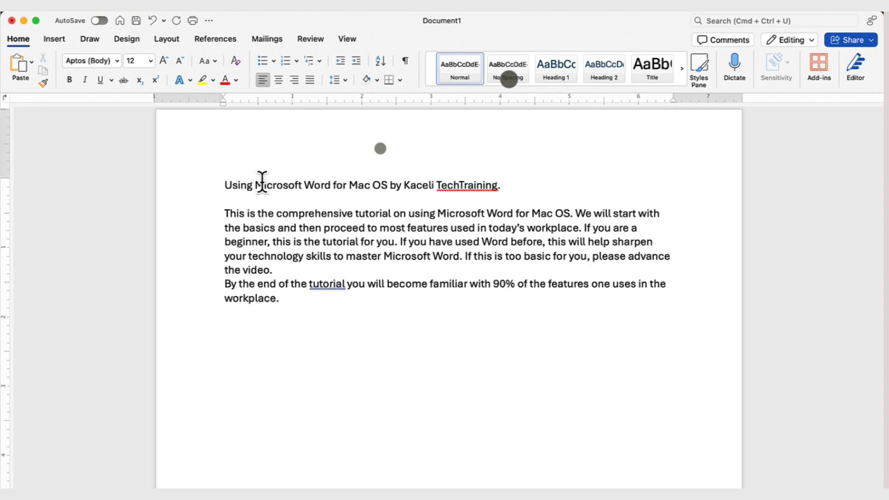
Make the selected title bold, size 16, then one step larger to 18 pt
{"action": "double_click", "coordinate": [237, 185]}
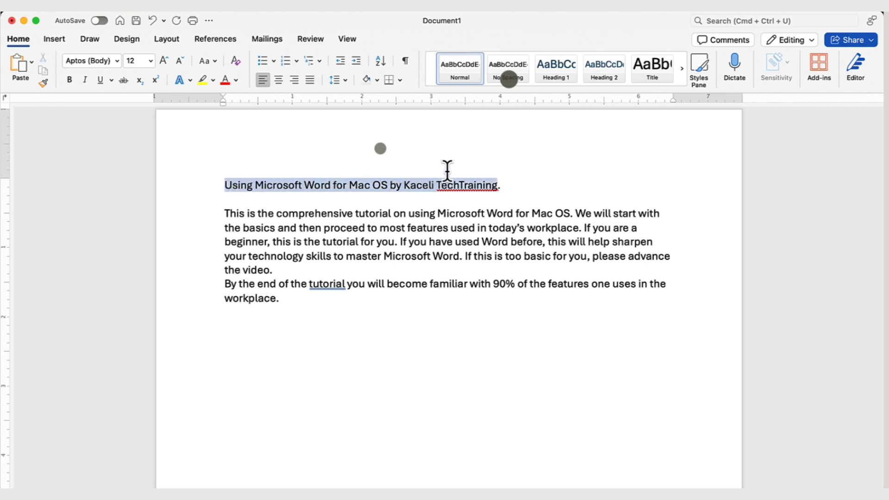
{"action": "mouse_move", "coordinate": [453, 182]}
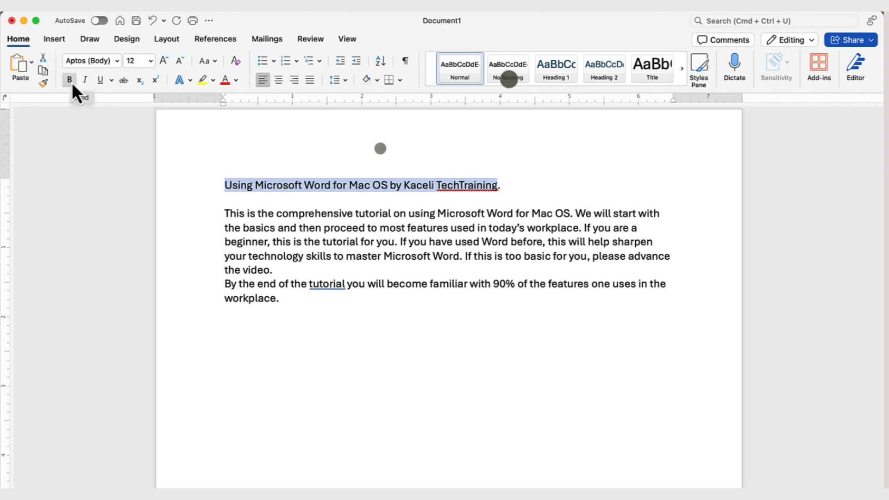
{"action": "left_click", "coordinate": [68, 80]}
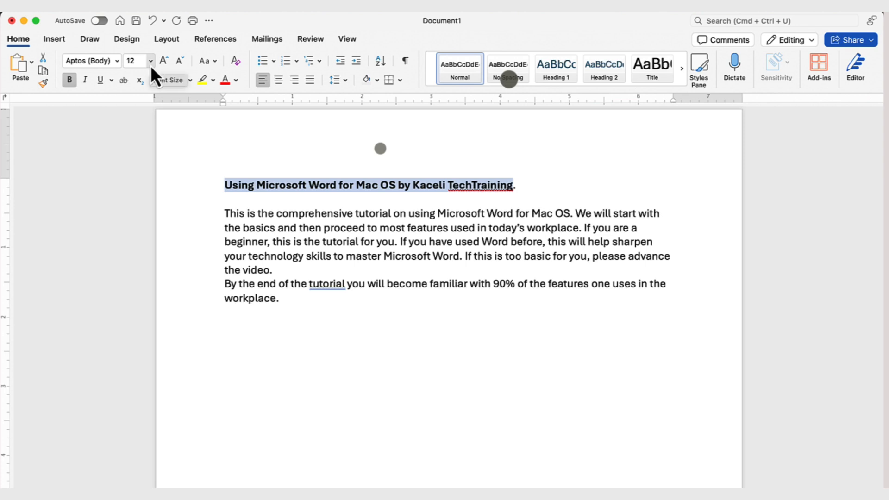
{"action": "left_click", "coordinate": [150, 61]}
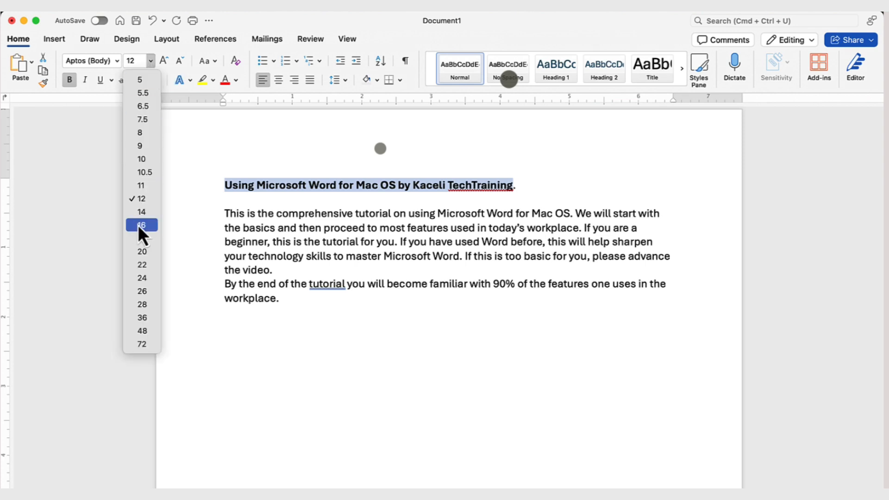
{"action": "left_click", "coordinate": [140, 224]}
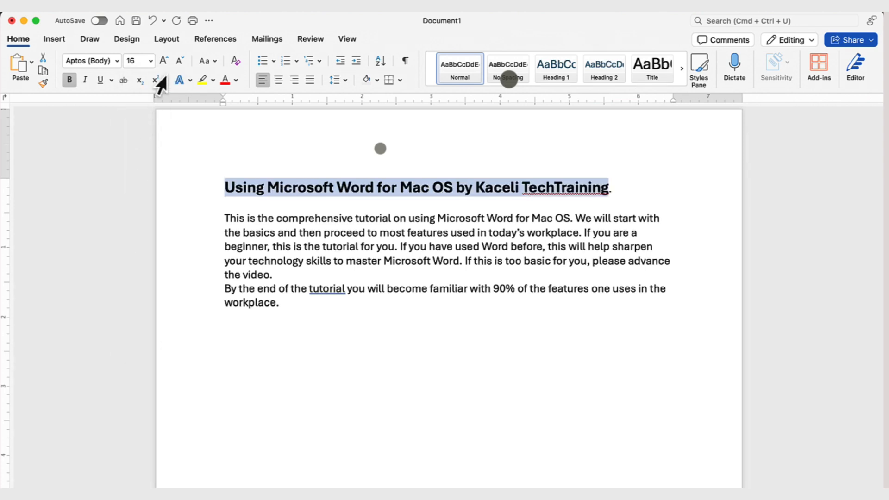
{"action": "mouse_move", "coordinate": [164, 61]}
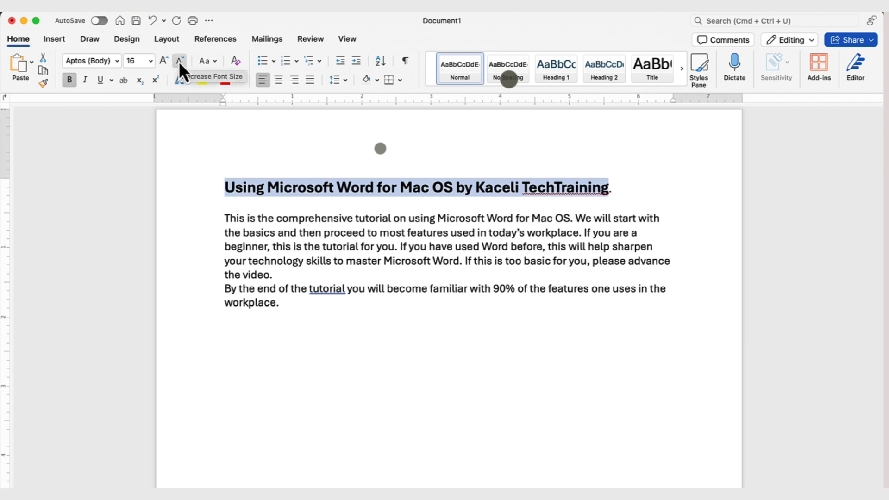
{"action": "mouse_move", "coordinate": [163, 61]}
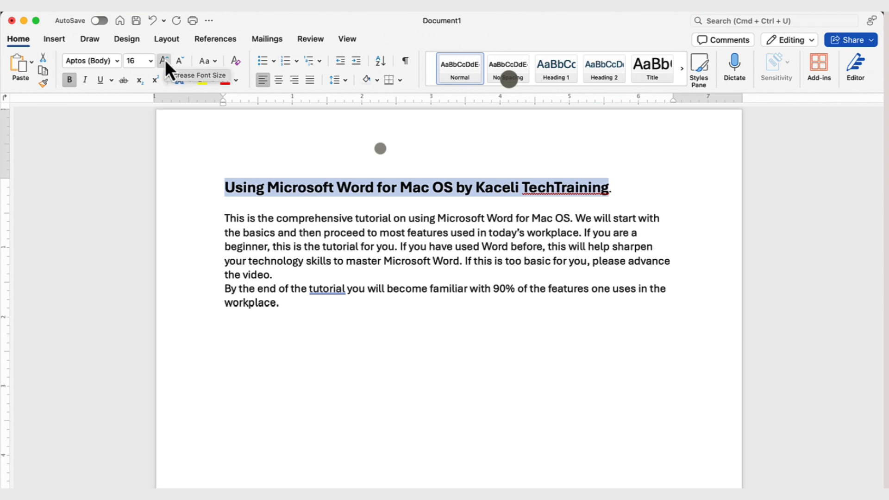
{"action": "left_click", "coordinate": [163, 61]}
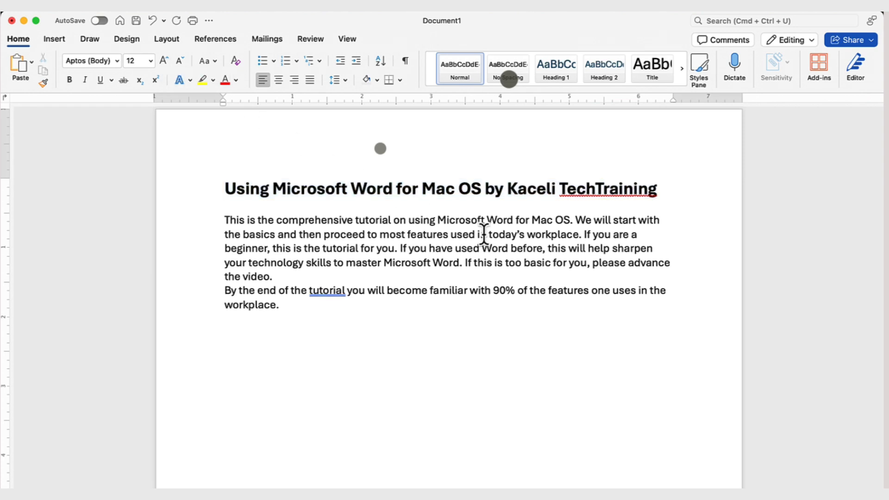
{"action": "mouse_move", "coordinate": [210, 201]}
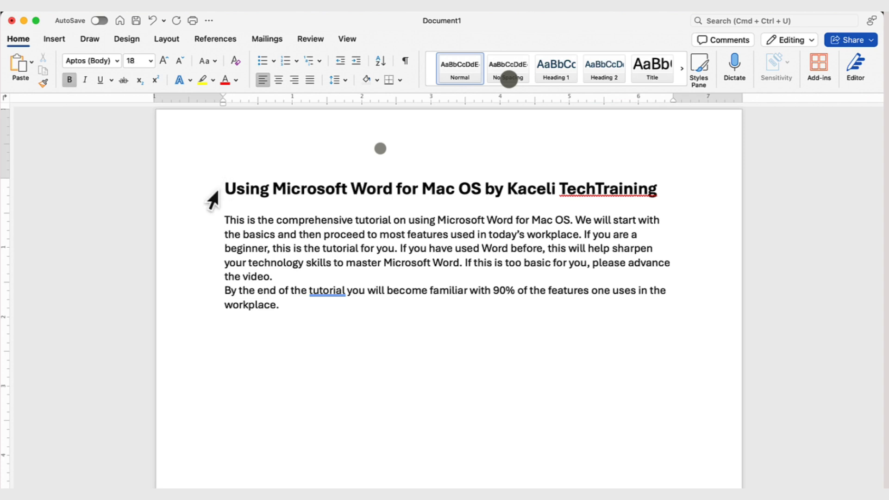
Select the title line and bring up the font colour choices for it
{"action": "left_click", "coordinate": [226, 189]}
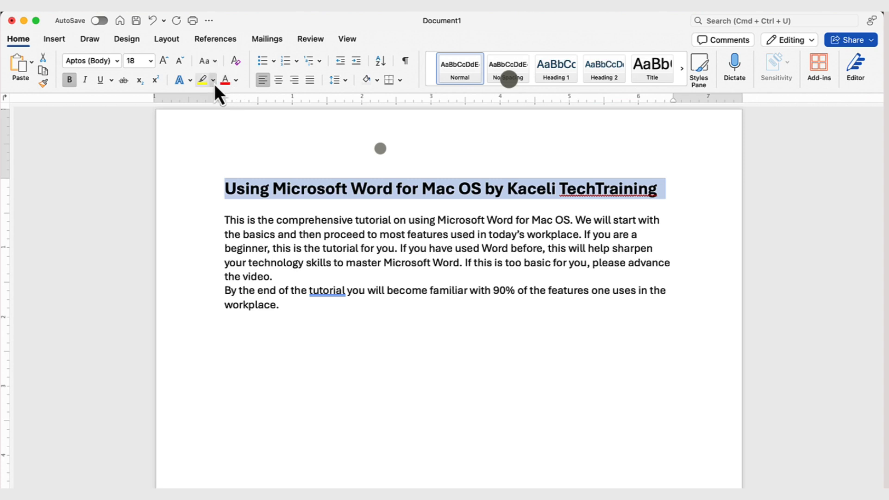
{"action": "mouse_move", "coordinate": [143, 86]}
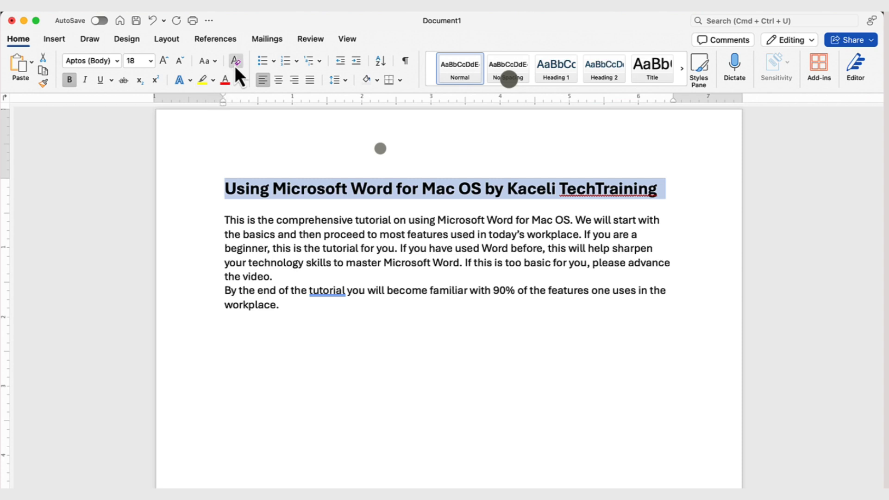
{"action": "mouse_move", "coordinate": [235, 61]}
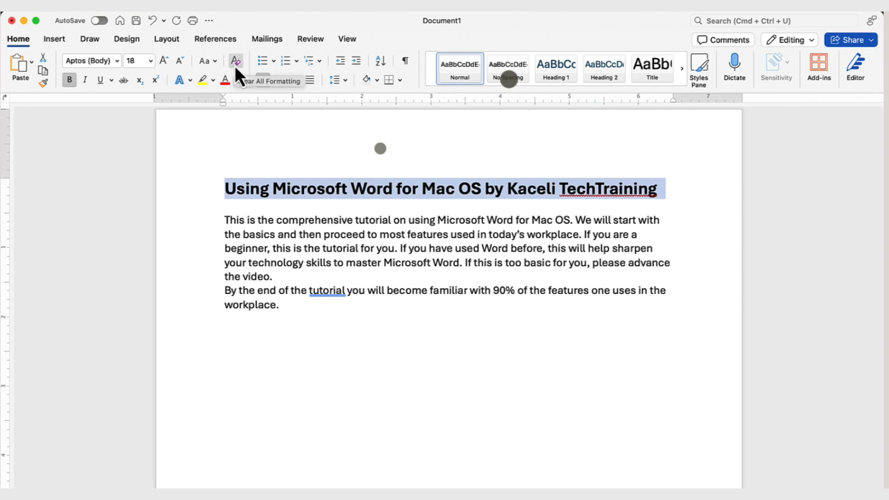
{"action": "mouse_move", "coordinate": [201, 80]}
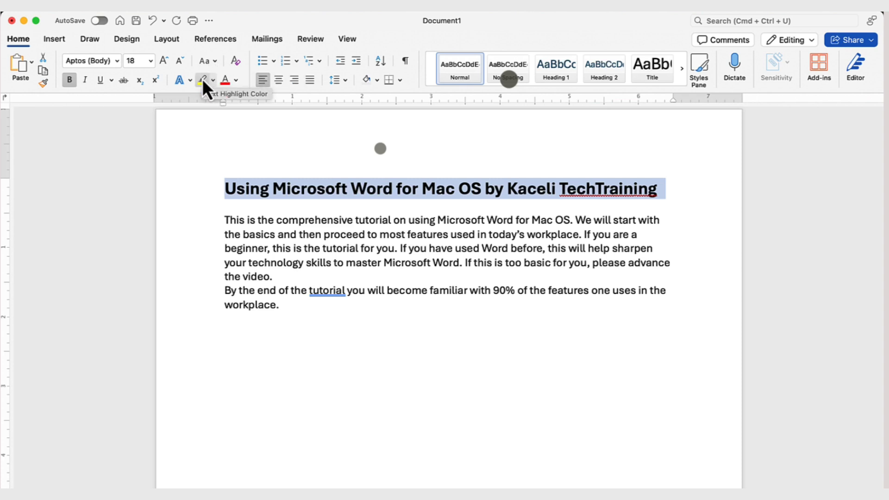
{"action": "mouse_move", "coordinate": [226, 80]}
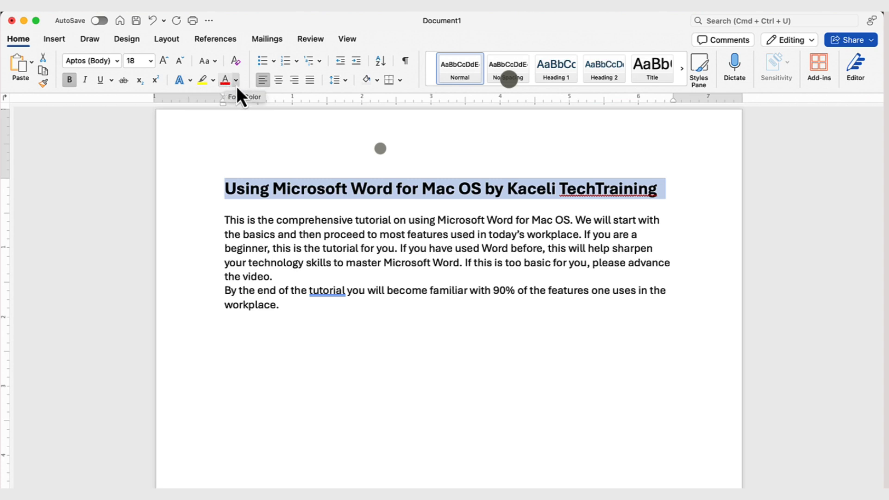
{"action": "left_click", "coordinate": [235, 80]}
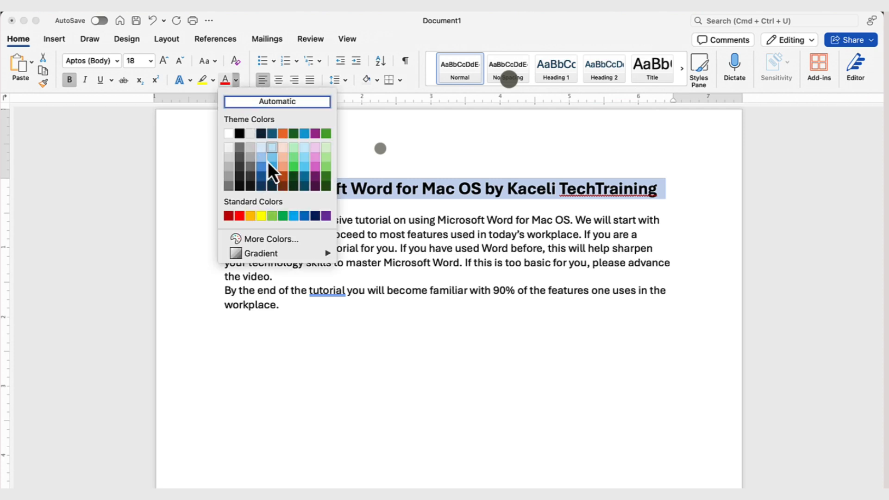
{"action": "mouse_move", "coordinate": [262, 175]}
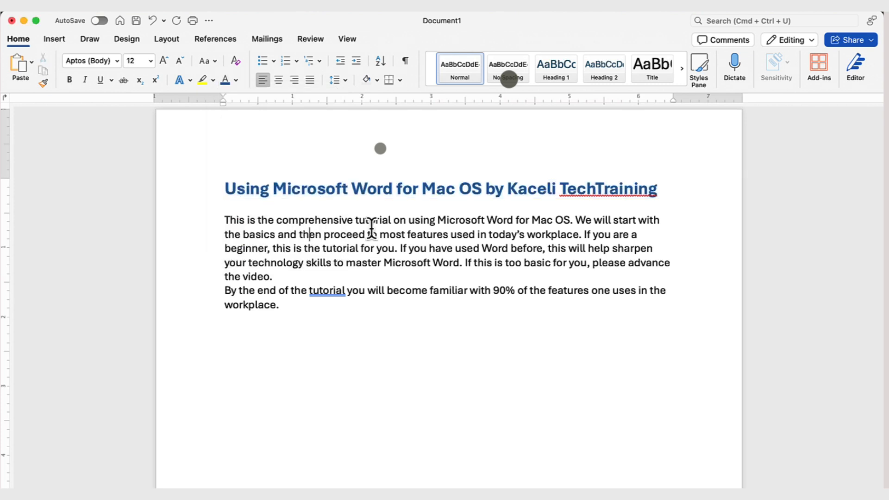
Select the intro paragraph lines, then the whole document with Cmd+A
{"action": "left_click_drag", "start_coordinate": [224, 221], "coordinate": [659, 221]}
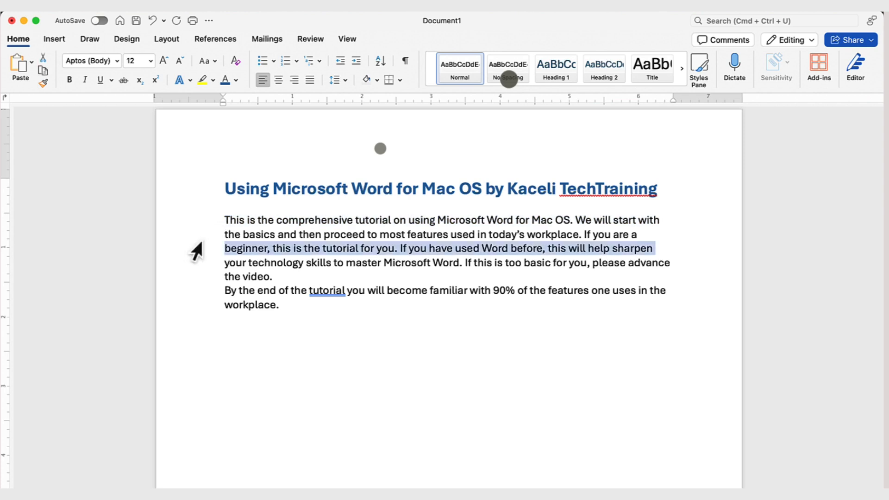
{"action": "left_click", "coordinate": [226, 221]}
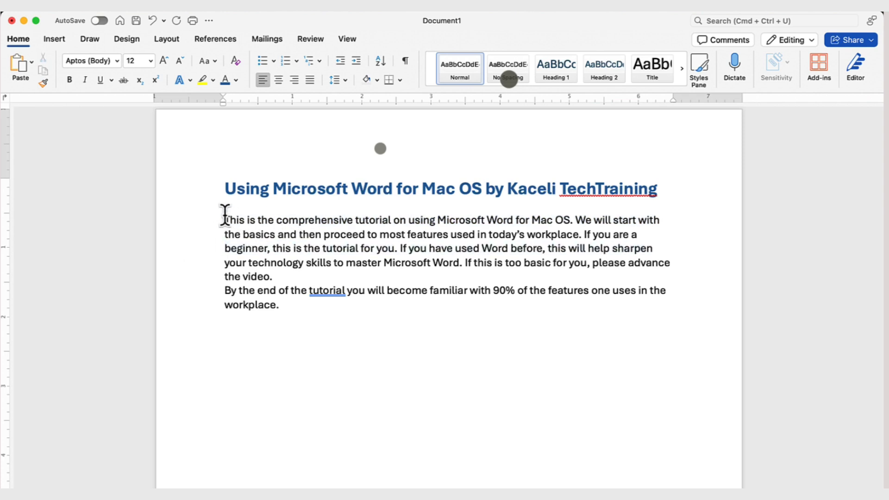
{"action": "left_click_drag", "start_coordinate": [225, 220], "coordinate": [276, 275]}
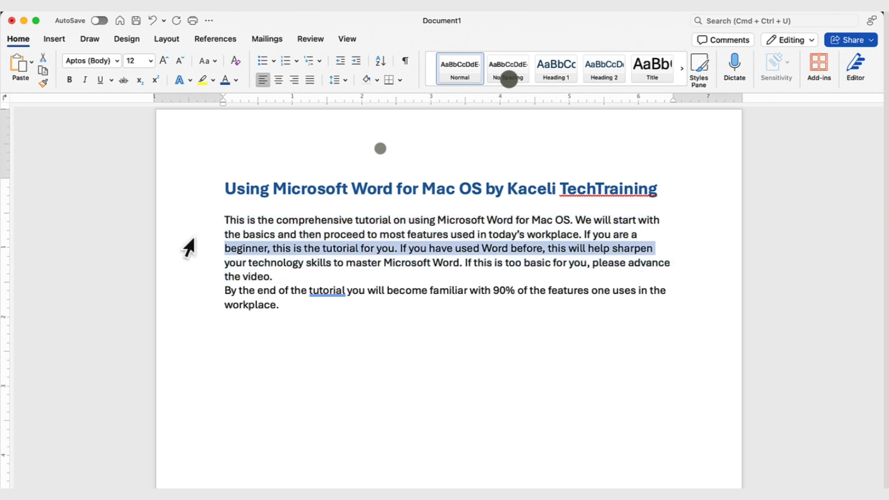
{"action": "key", "text": "cmd+a"}
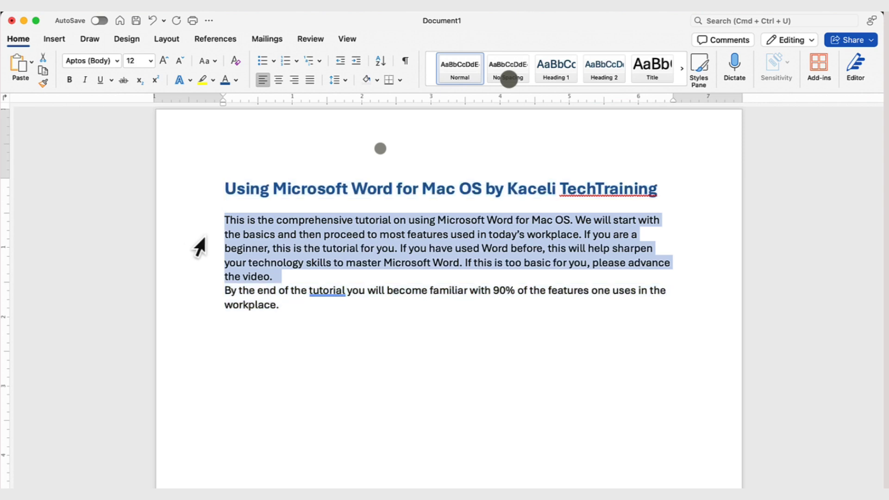
{"action": "mouse_move", "coordinate": [121, 74]}
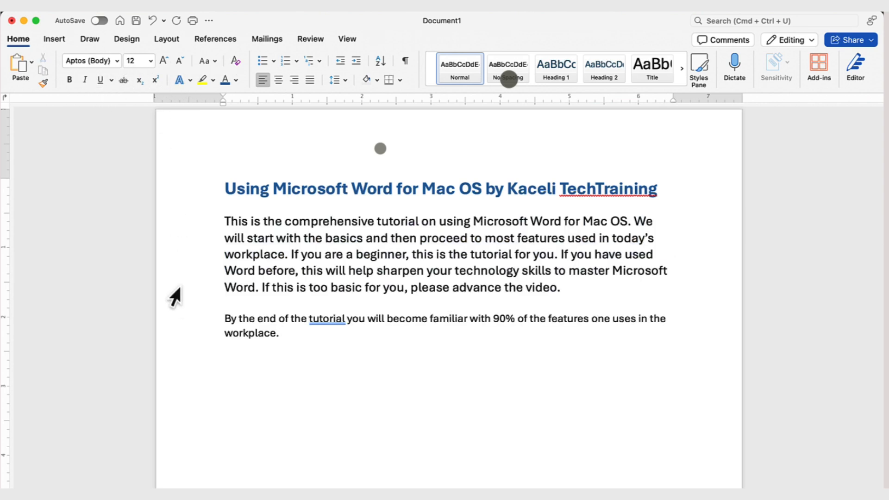
{"action": "key", "text": "cmd+a"}
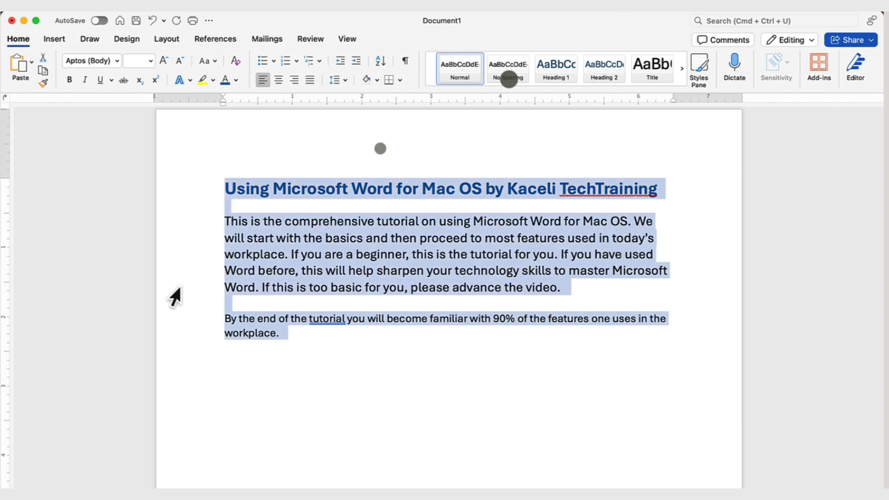
{"action": "mouse_move", "coordinate": [184, 290]}
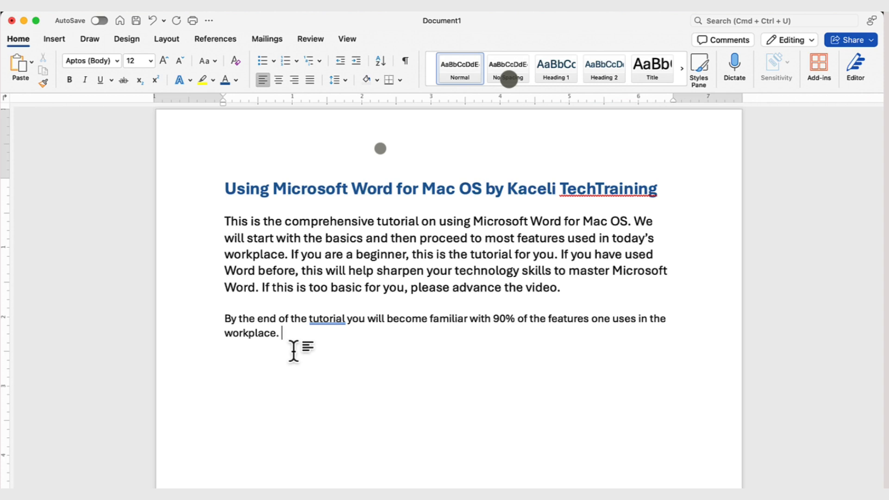
{"action": "key", "text": "cmd+a"}
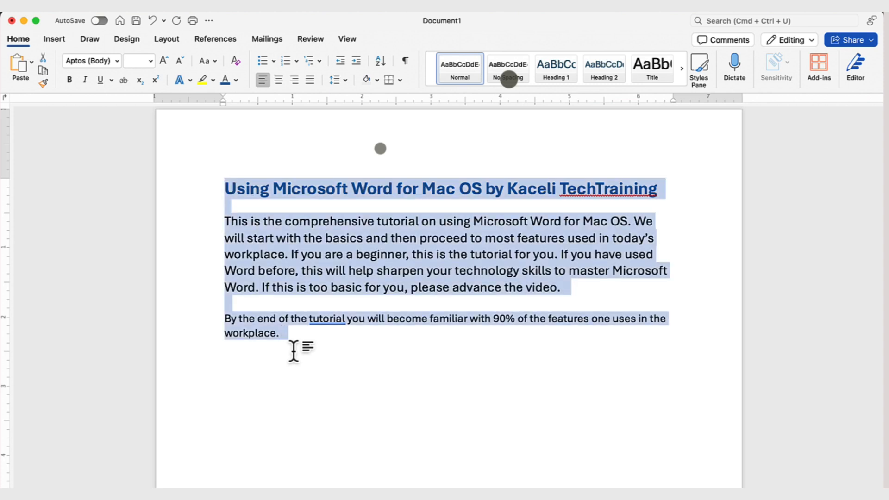
{"action": "mouse_move", "coordinate": [419, 312]}
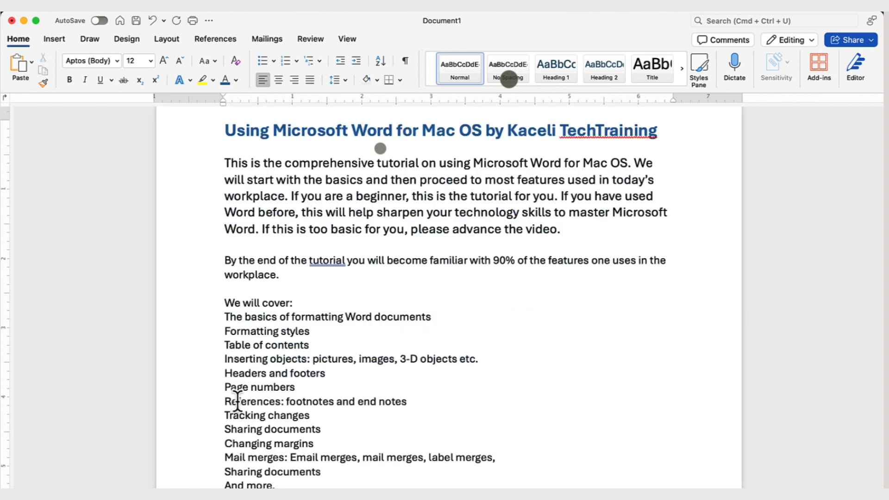
Give the thirteen topic lines square bullets, then number them 1., 2., 3
{"action": "left_click_drag", "start_coordinate": [224, 317], "coordinate": [311, 415]}
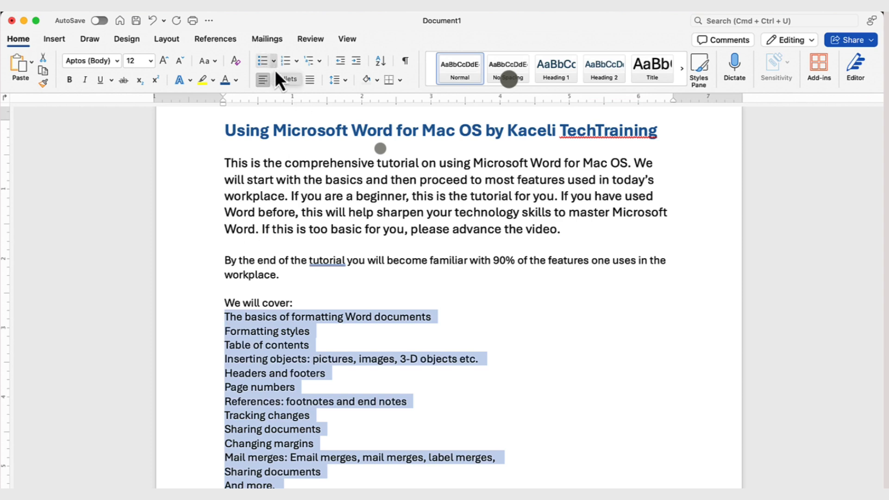
{"action": "left_click", "coordinate": [271, 60]}
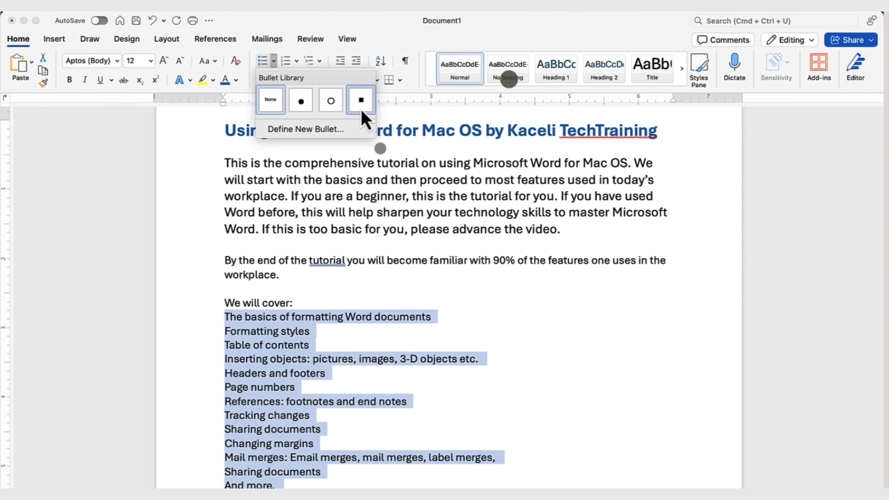
{"action": "left_click", "coordinate": [361, 100]}
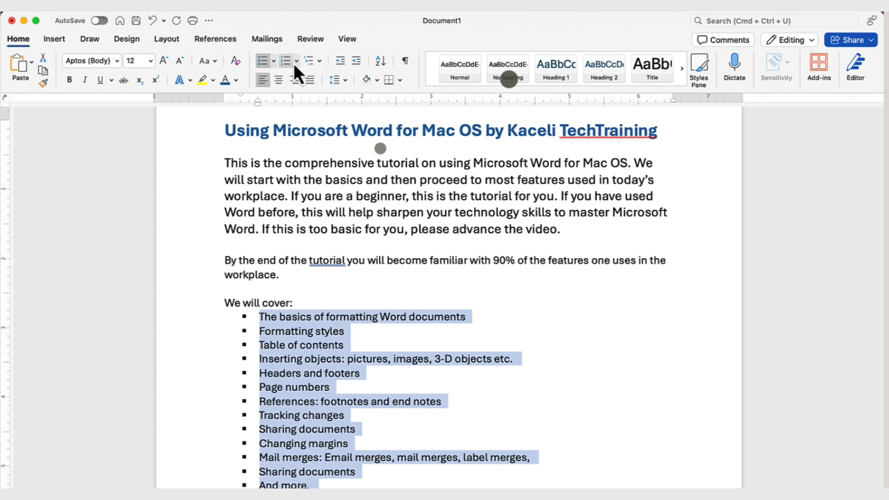
{"action": "left_click", "coordinate": [286, 60]}
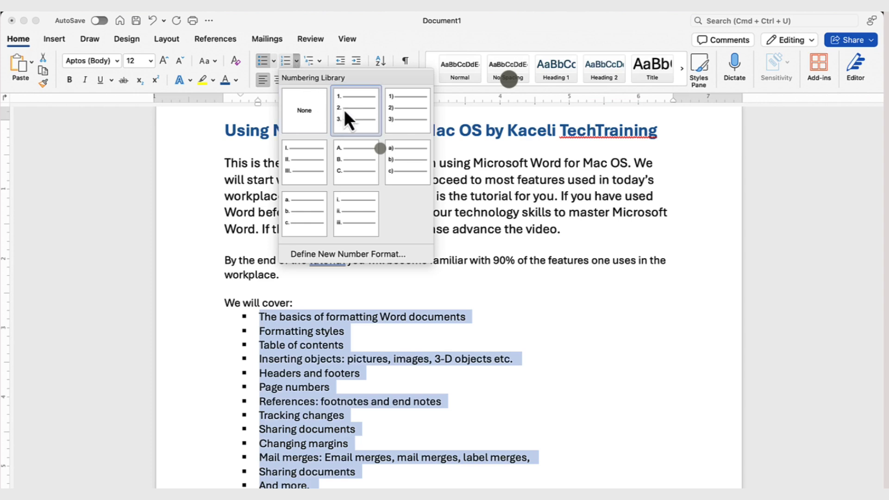
{"action": "left_click", "coordinate": [355, 110]}
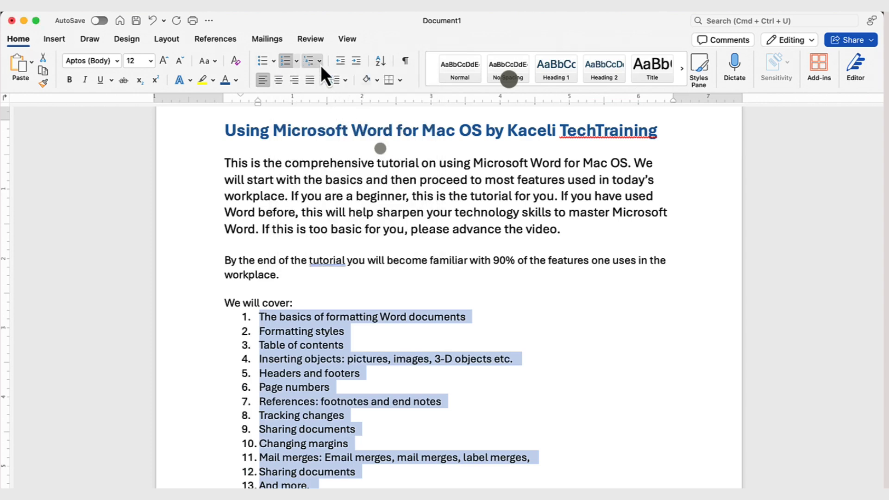
{"action": "left_click", "coordinate": [308, 62]}
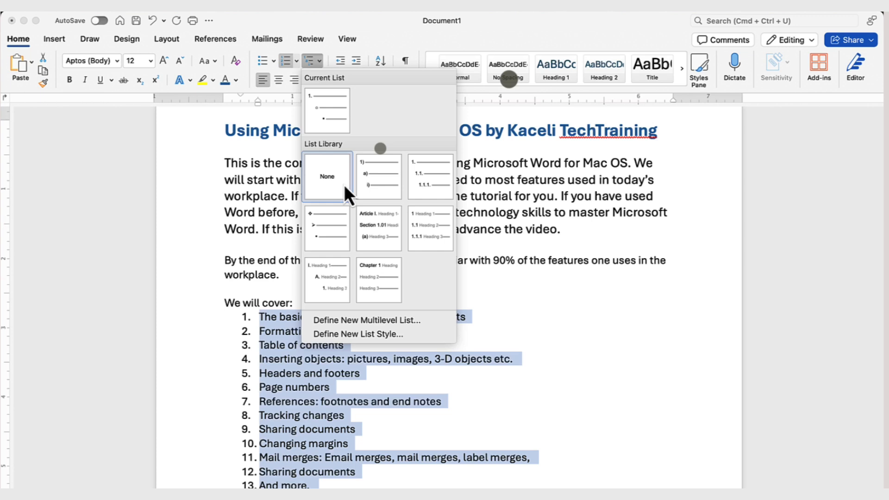
{"action": "mouse_move", "coordinate": [320, 178]}
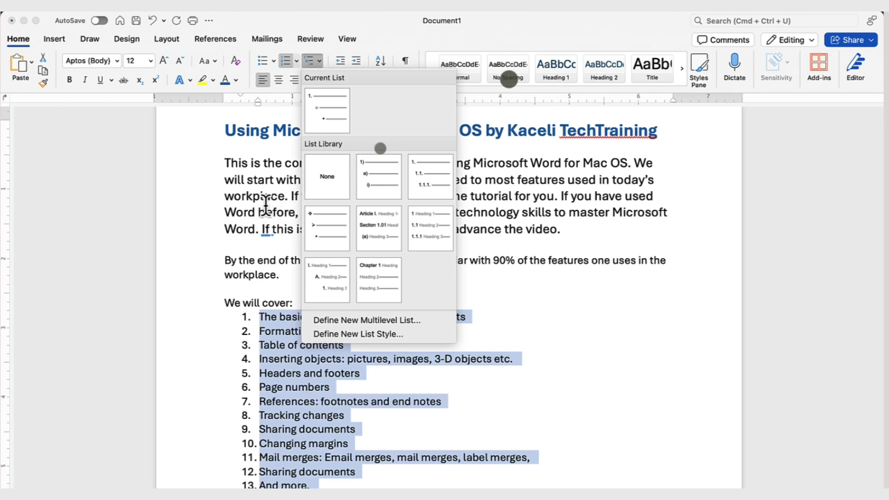
Undo back through the edit history so the topics return to square bullets
{"action": "left_click", "coordinate": [151, 20]}
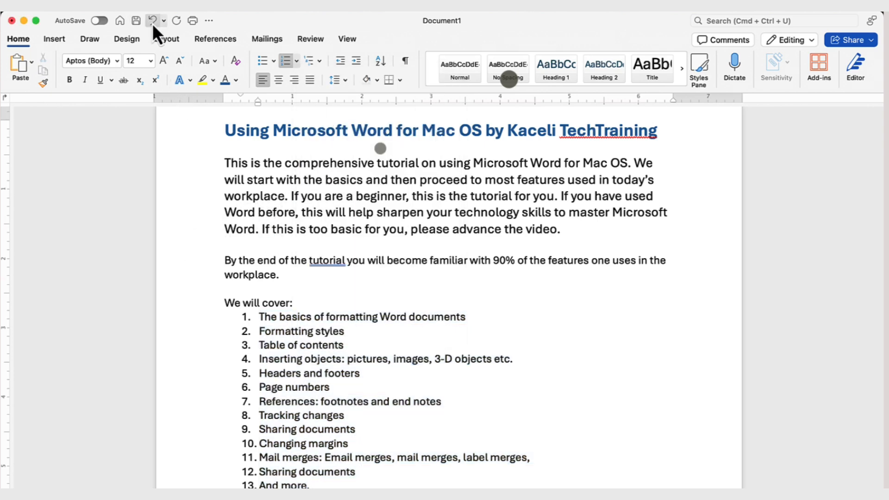
{"action": "mouse_move", "coordinate": [119, 20]}
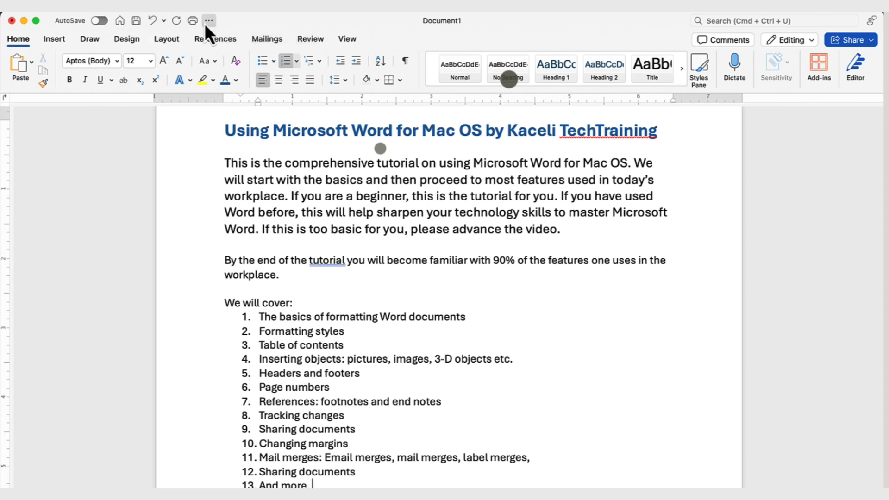
{"action": "mouse_move", "coordinate": [208, 22]}
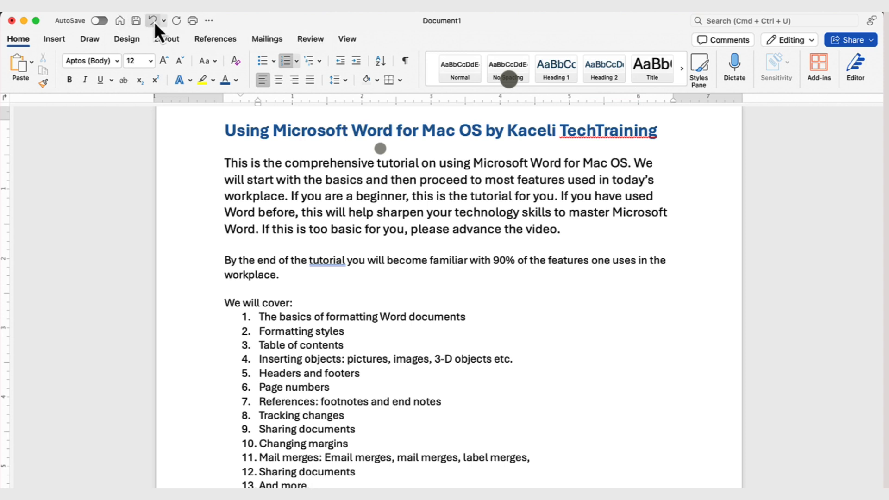
{"action": "mouse_move", "coordinate": [153, 20]}
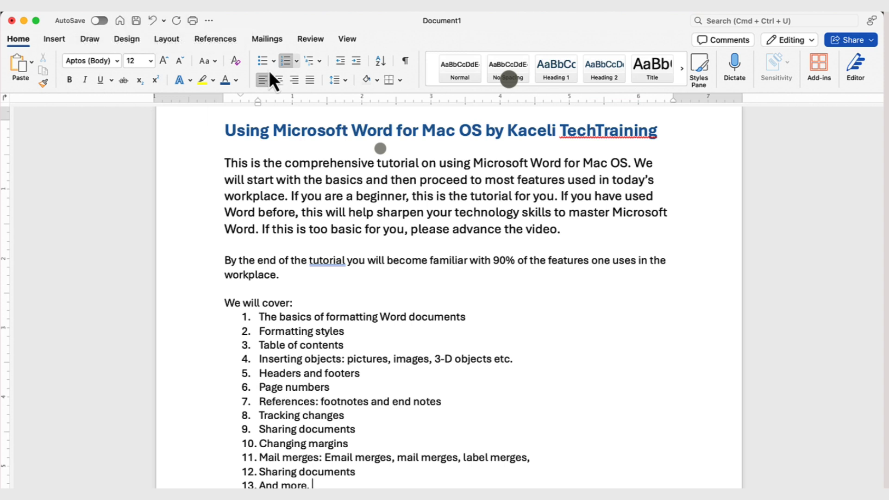
{"action": "mouse_move", "coordinate": [311, 479]}
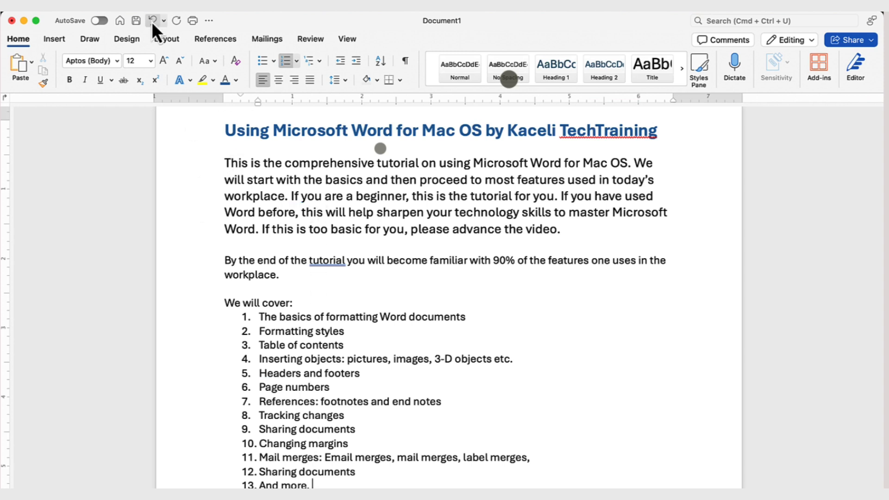
{"action": "mouse_move", "coordinate": [152, 20]}
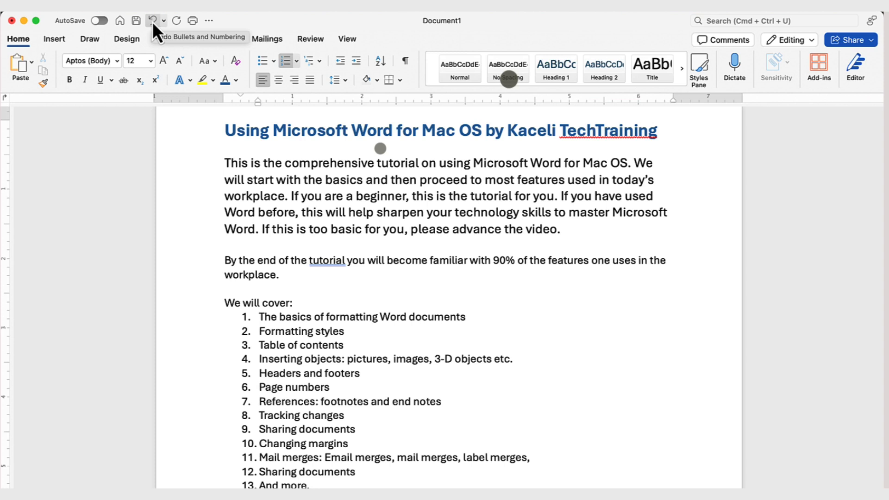
{"action": "left_click", "coordinate": [164, 20]}
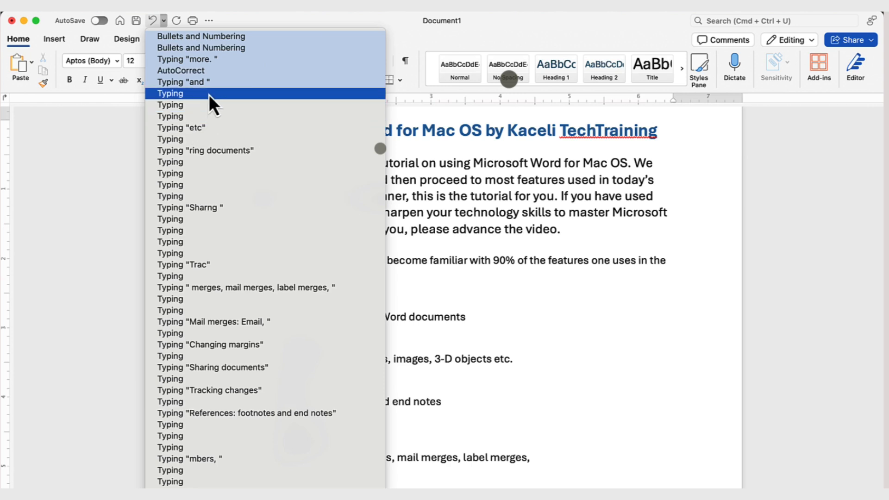
{"action": "mouse_move", "coordinate": [226, 56]}
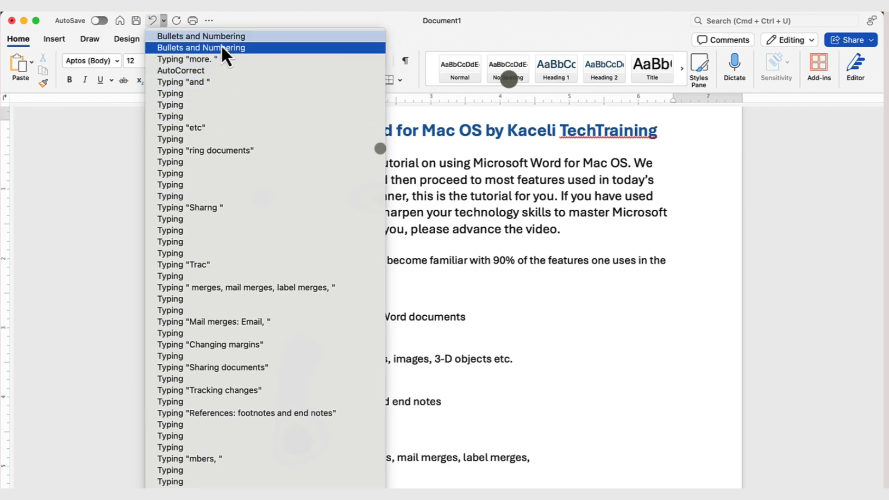
{"action": "mouse_move", "coordinate": [224, 59]}
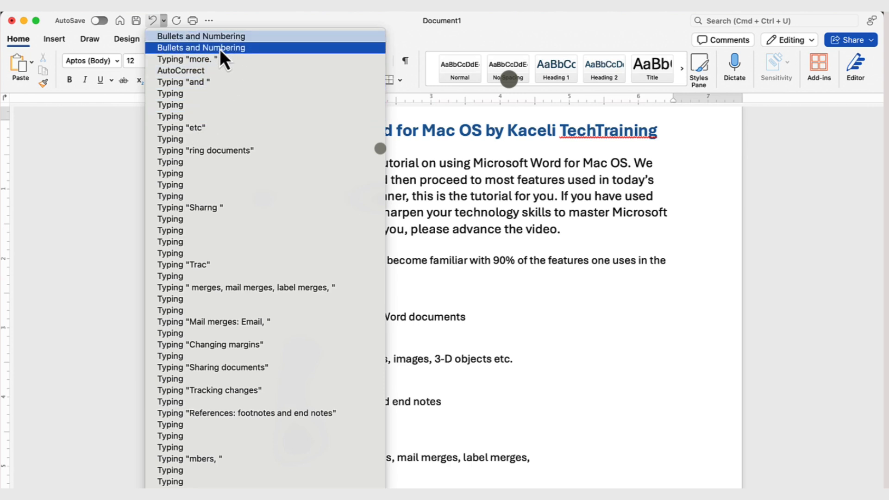
{"action": "mouse_move", "coordinate": [422, 331]}
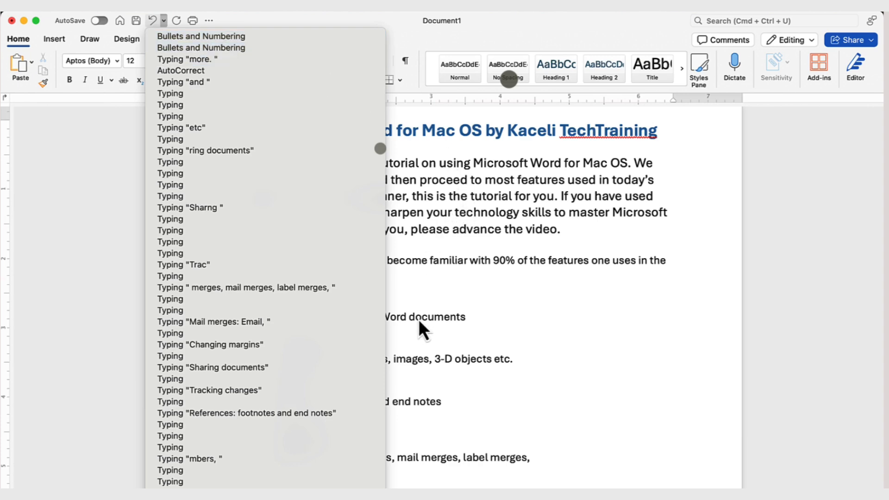
{"action": "left_click", "coordinate": [165, 20]}
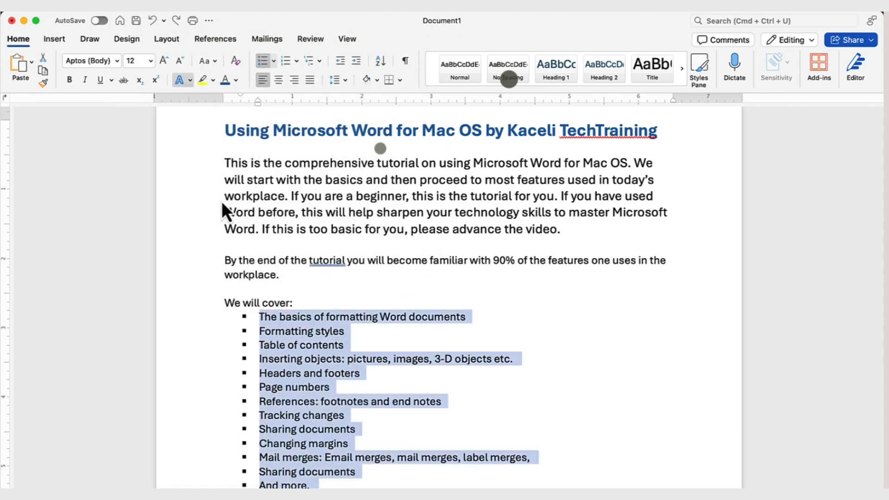
{"action": "left_click", "coordinate": [259, 344]}
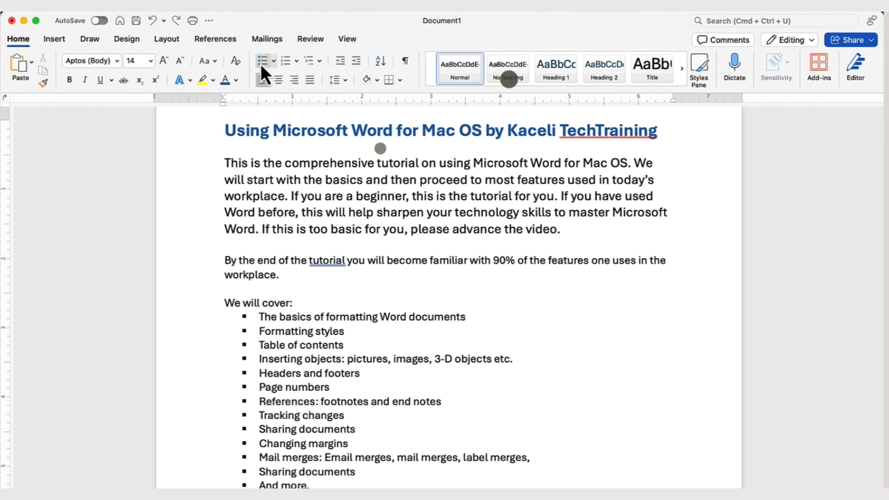
{"action": "mouse_move", "coordinate": [346, 61]}
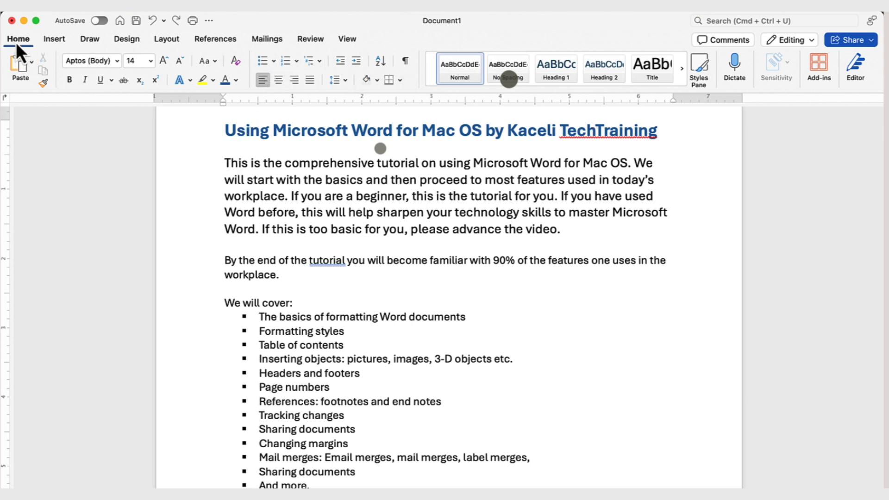
Set the intro paragraph to 2.0 line spacing
{"action": "left_click", "coordinate": [299, 163]}
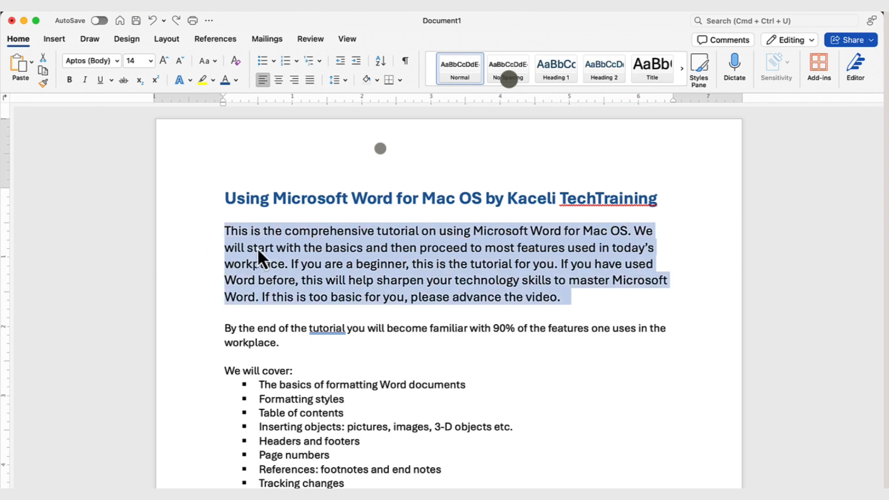
{"action": "mouse_move", "coordinate": [385, 248]}
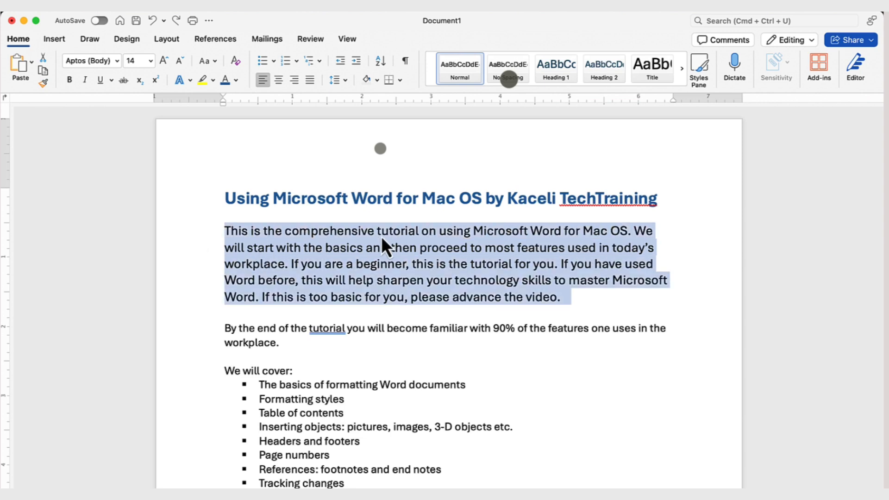
{"action": "mouse_move", "coordinate": [339, 79]}
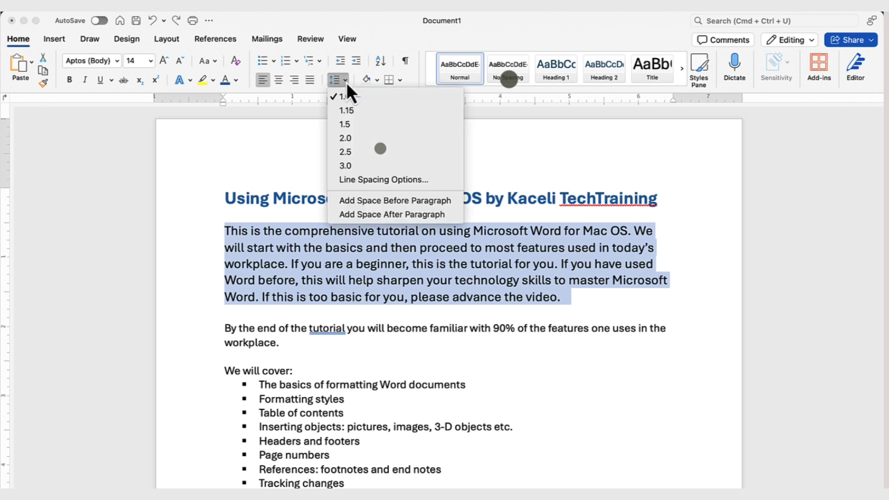
{"action": "mouse_move", "coordinate": [344, 138]}
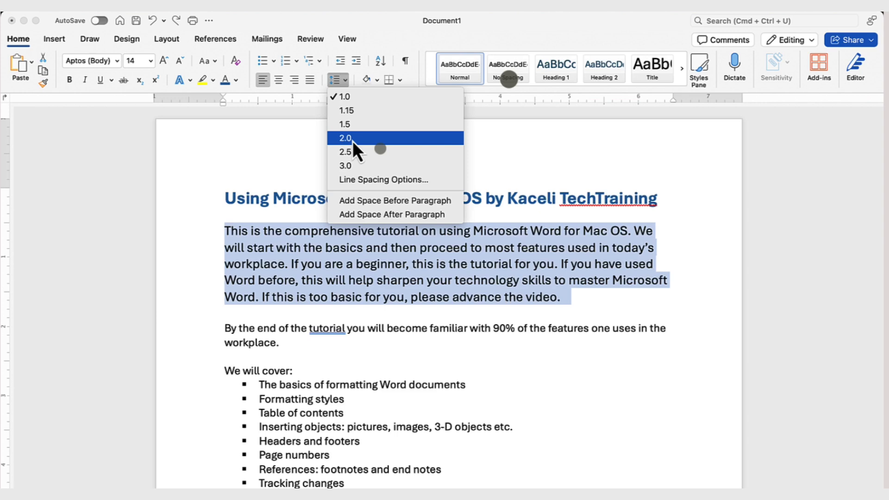
{"action": "left_click", "coordinate": [344, 138]}
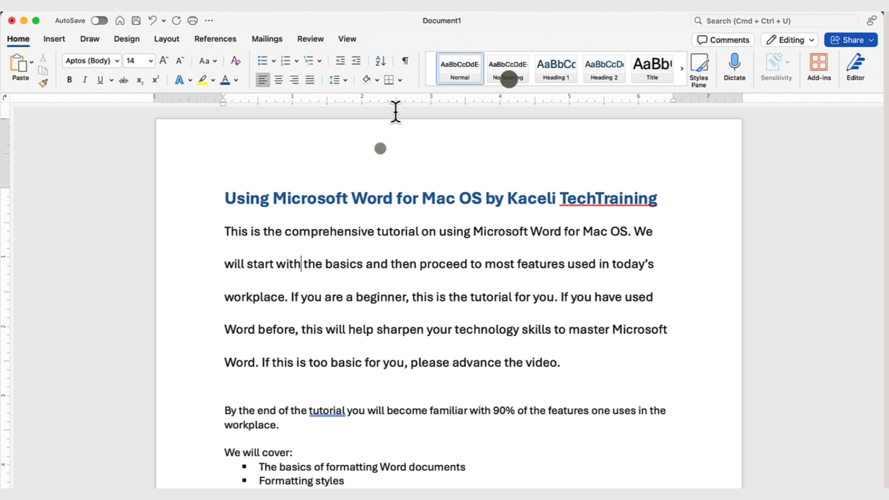
{"action": "left_click_drag", "start_coordinate": [224, 231], "coordinate": [559, 362]}
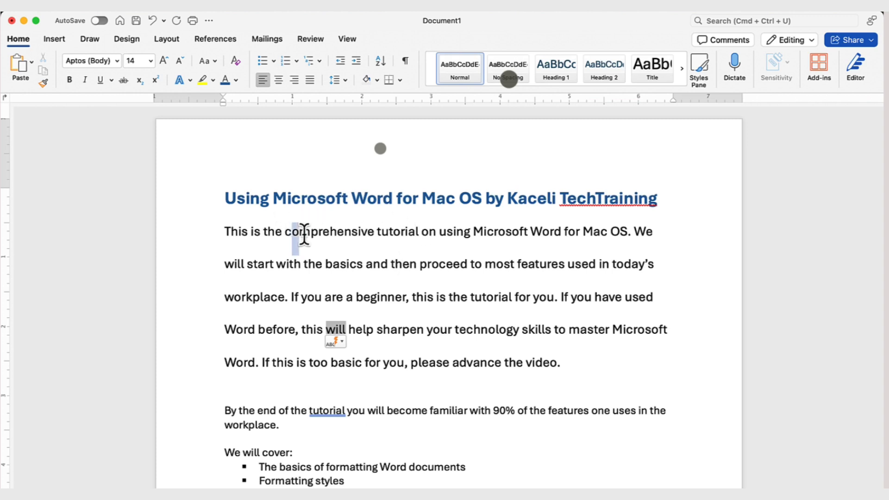
{"action": "left_click_drag", "start_coordinate": [287, 237], "coordinate": [436, 237]}
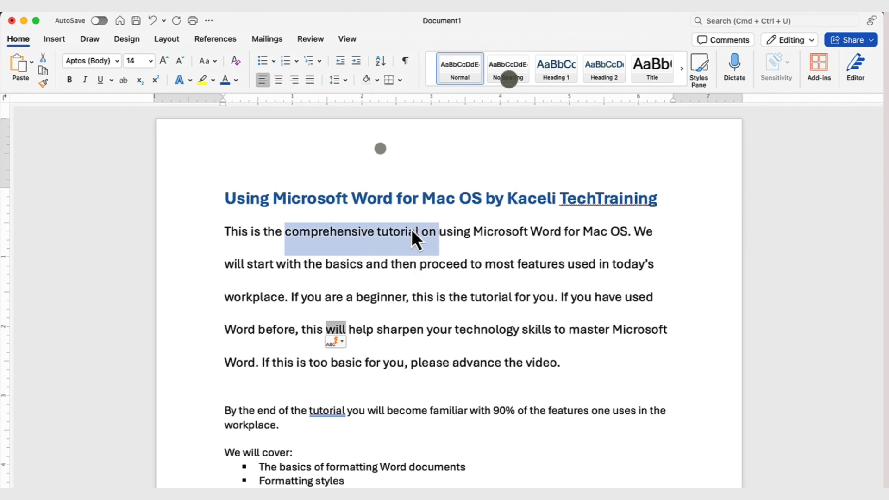
{"action": "mouse_move", "coordinate": [451, 213]}
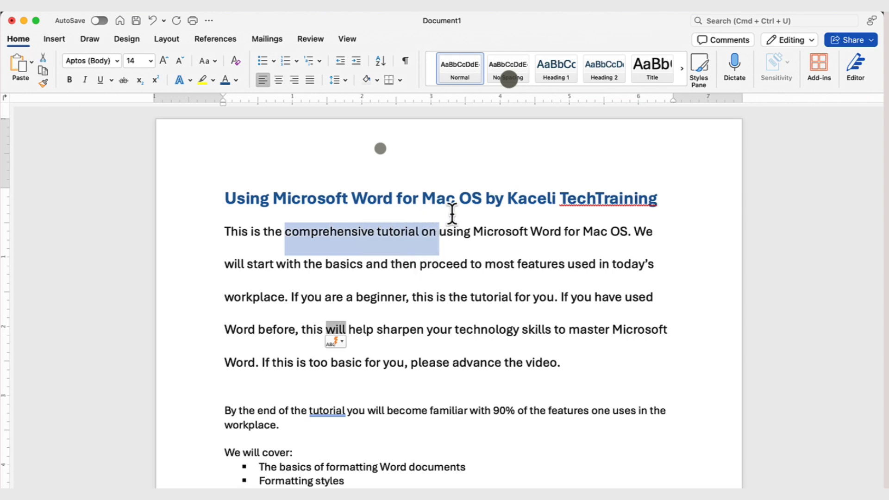
{"action": "mouse_move", "coordinate": [408, 252]}
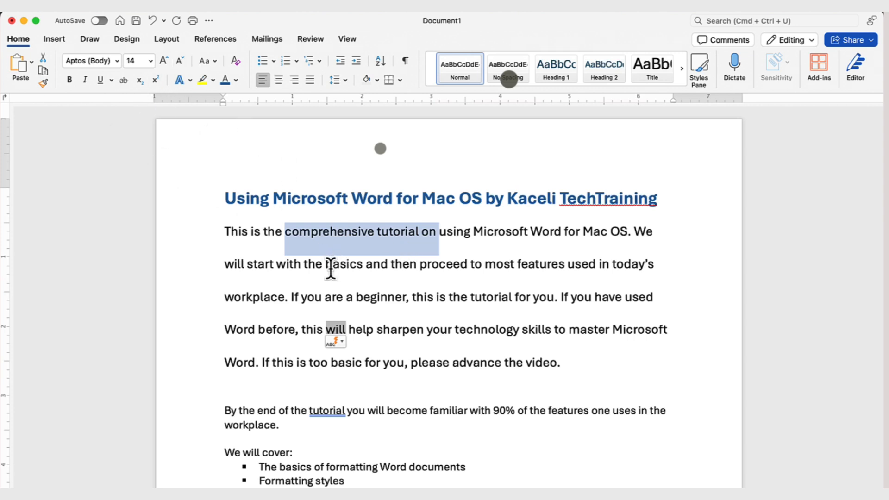
{"action": "left_click", "coordinate": [330, 264]}
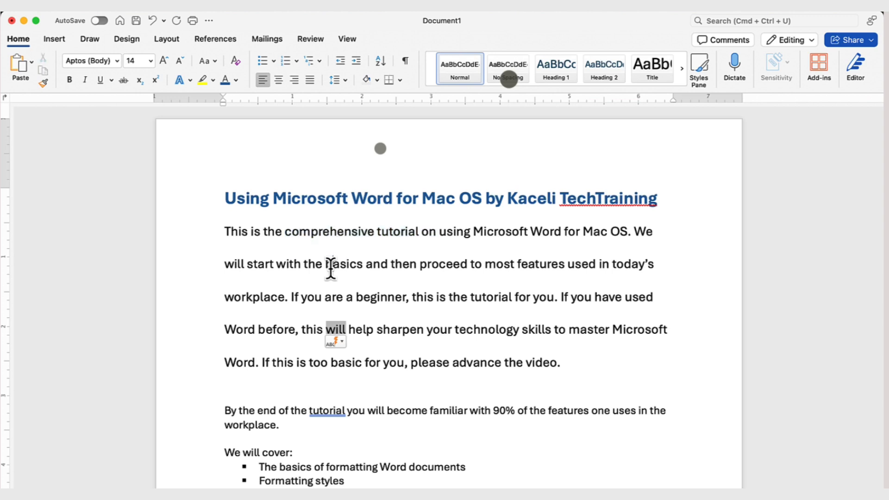
{"action": "mouse_move", "coordinate": [408, 181]}
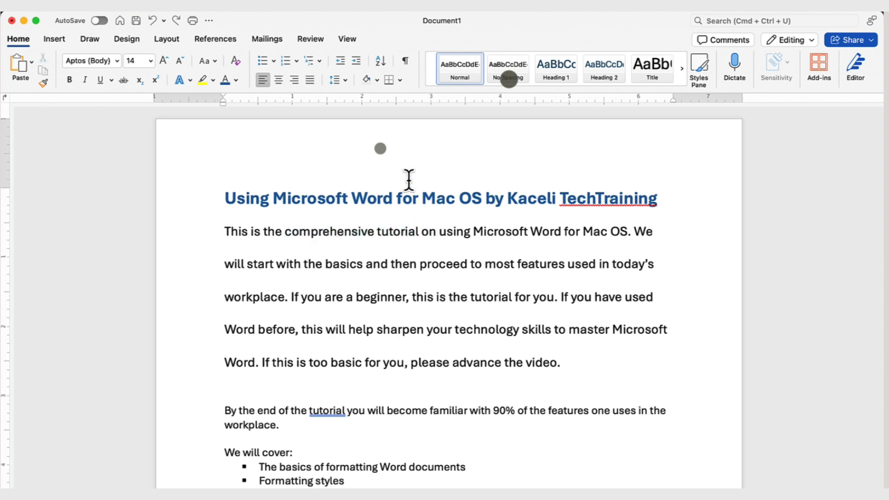
{"action": "left_click", "coordinate": [398, 329]}
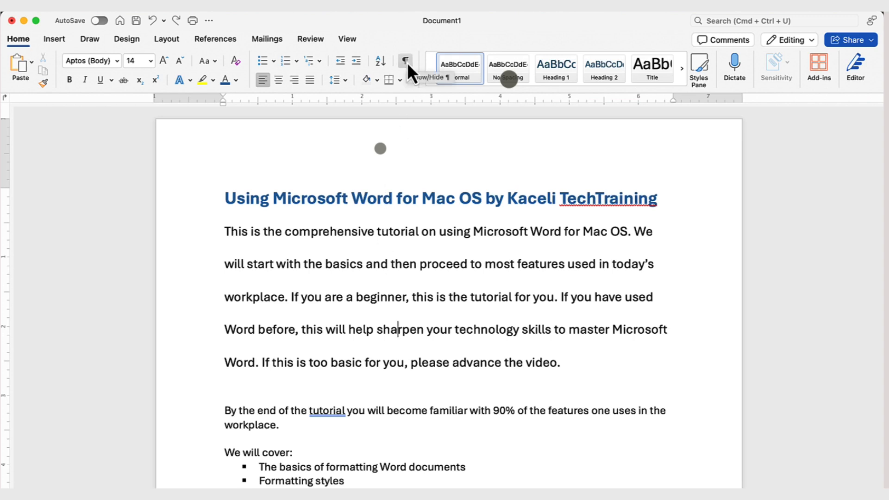
{"action": "left_click", "coordinate": [405, 61]}
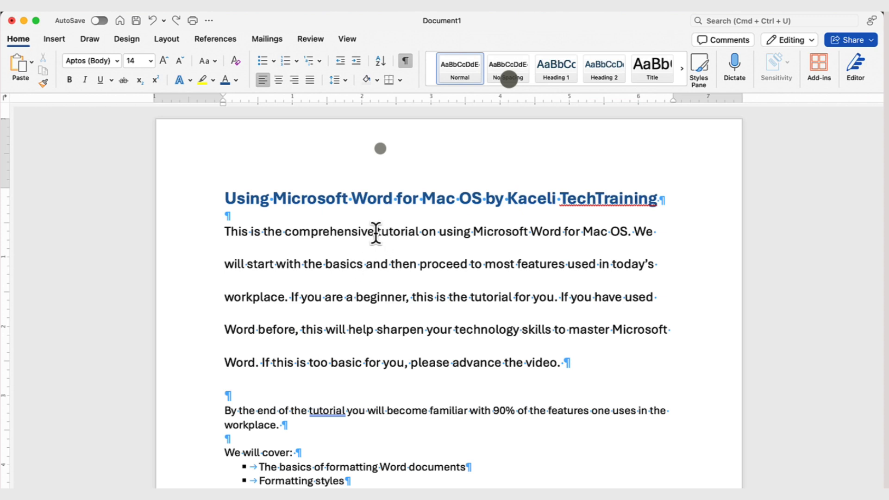
{"action": "mouse_move", "coordinate": [577, 363]}
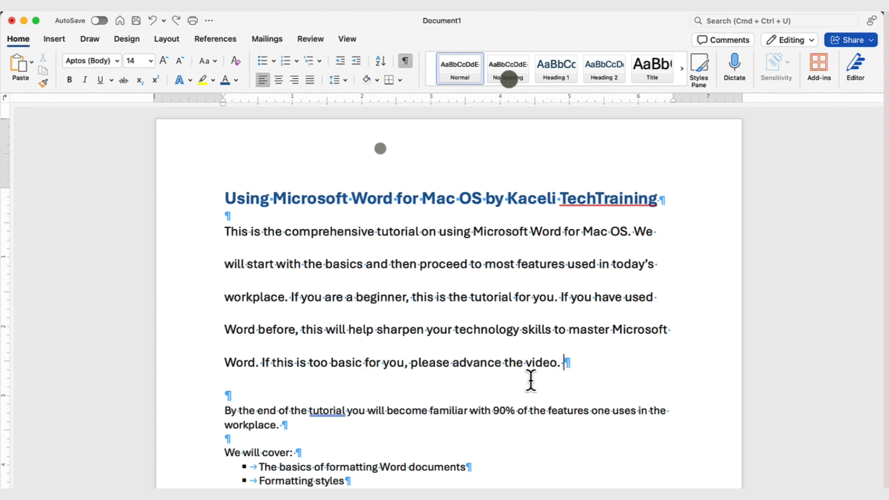
{"action": "scroll", "scroll_direction": "down", "scroll_amount": 3}
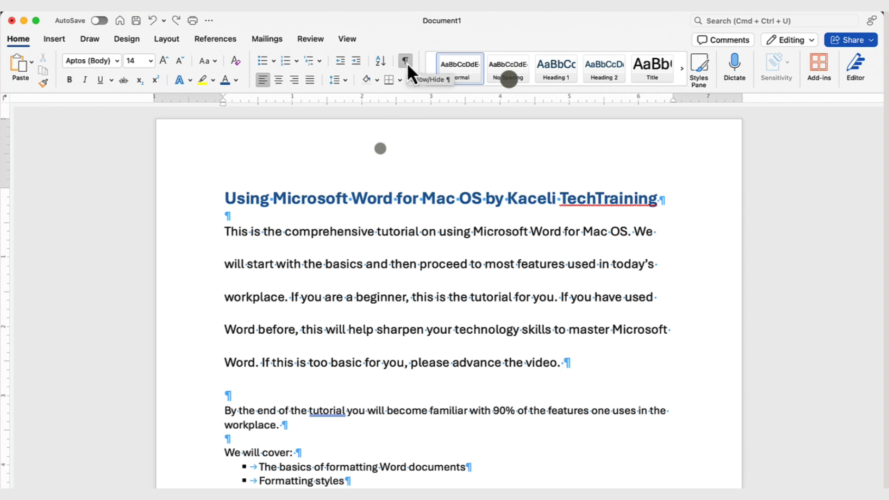
{"action": "left_click", "coordinate": [404, 60]}
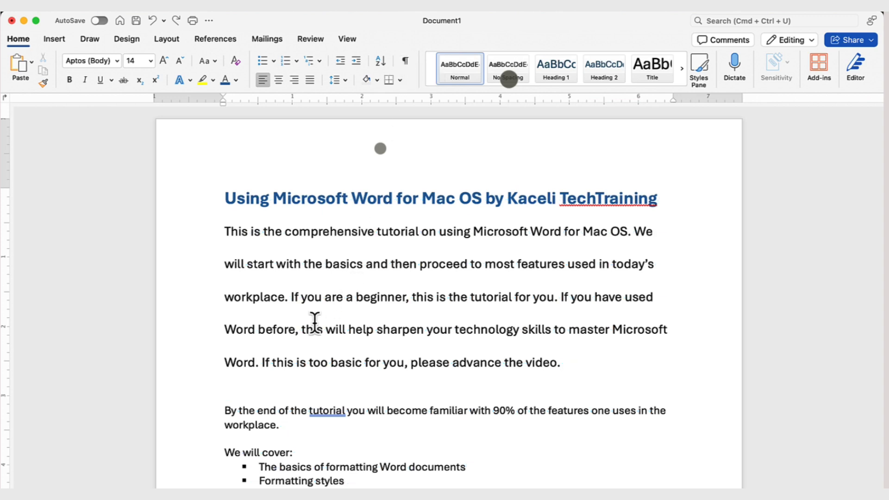
{"action": "left_click", "coordinate": [563, 362]}
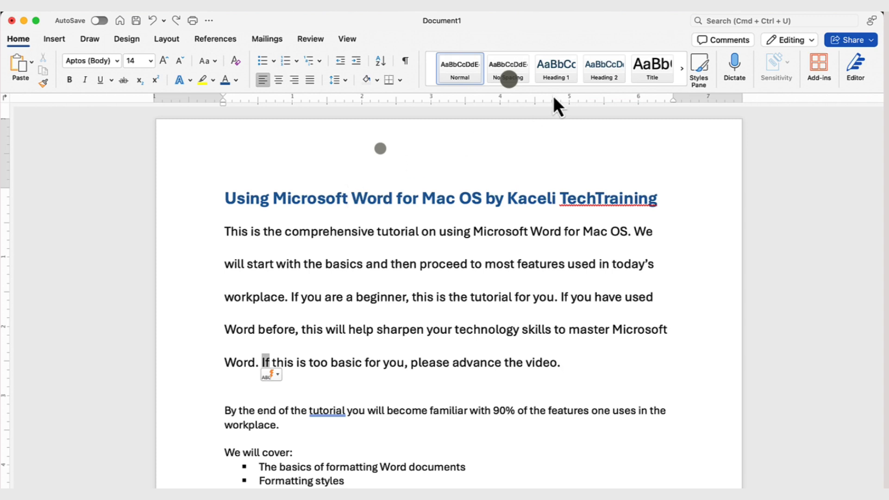
Select the whole title line and give it the Title style
{"action": "double_click", "coordinate": [311, 199]}
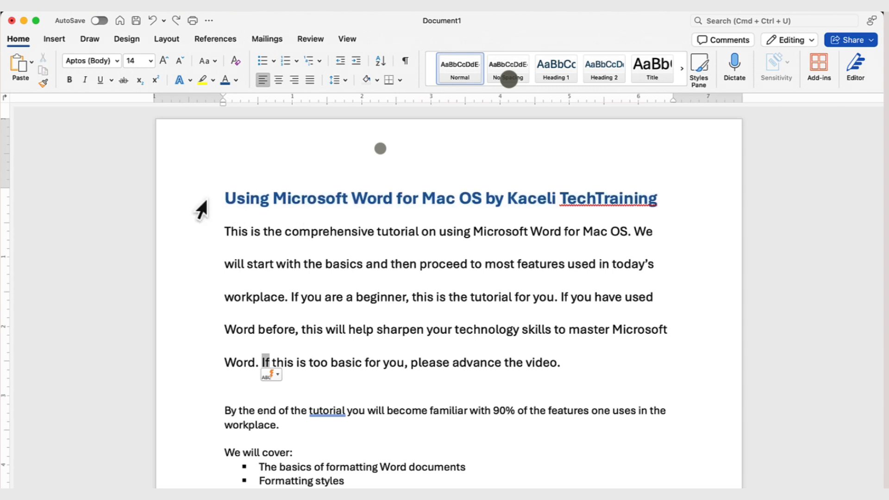
{"action": "triple_click", "coordinate": [340, 198]}
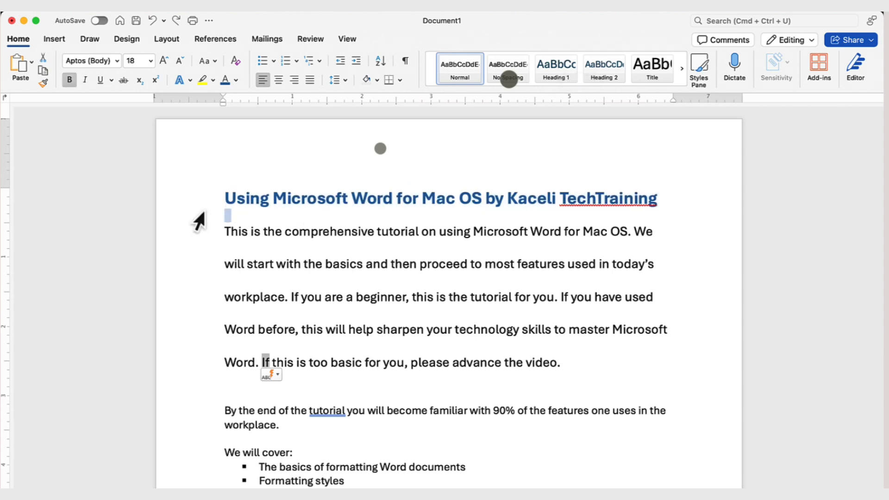
{"action": "triple_click", "coordinate": [439, 198]}
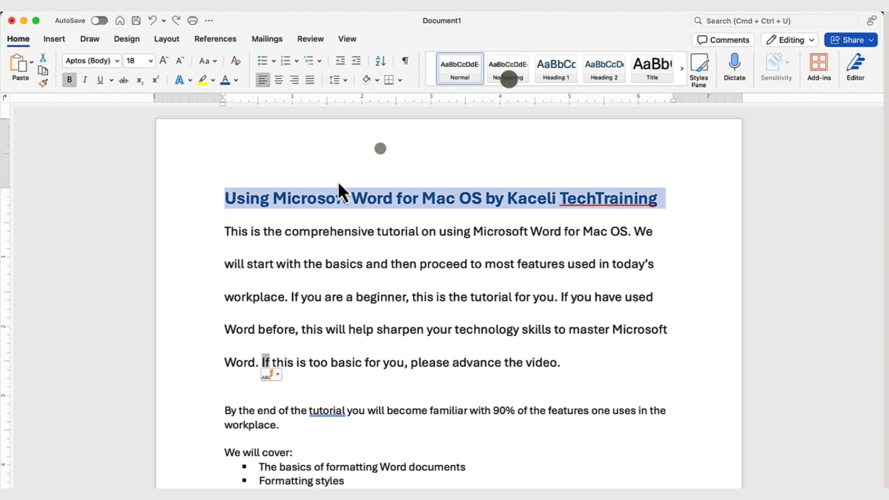
{"action": "mouse_move", "coordinate": [558, 96]}
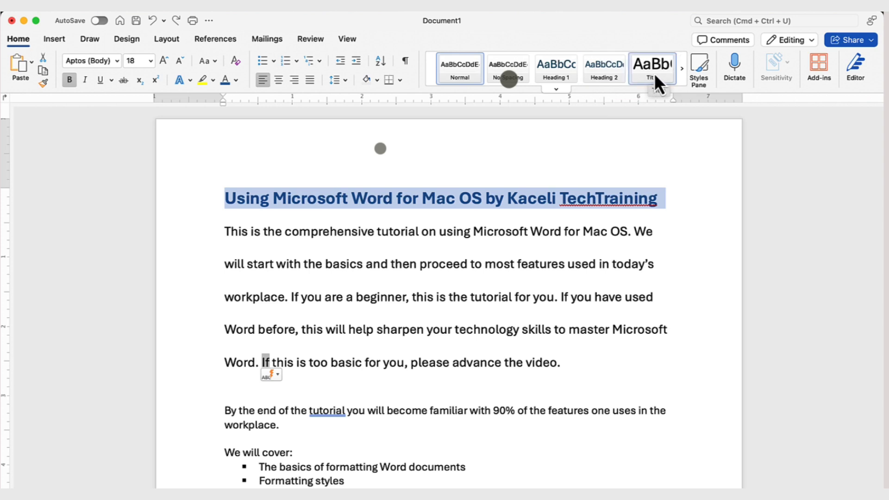
{"action": "left_click", "coordinate": [650, 68]}
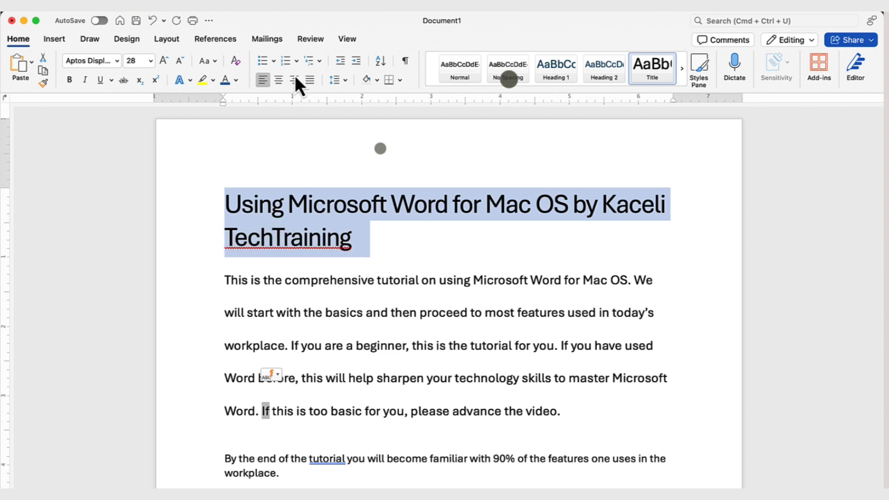
Centre the title and shrink it one size step to 26 pt
{"action": "left_click", "coordinate": [277, 80]}
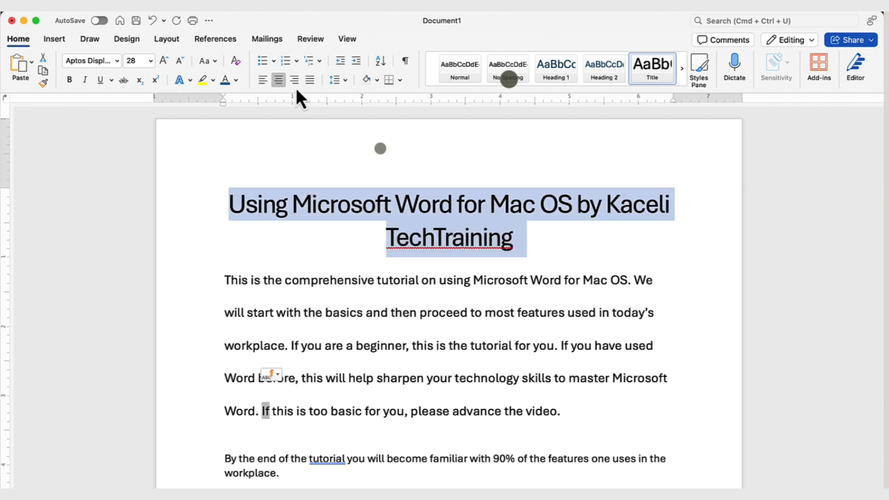
{"action": "left_click", "coordinate": [310, 80]}
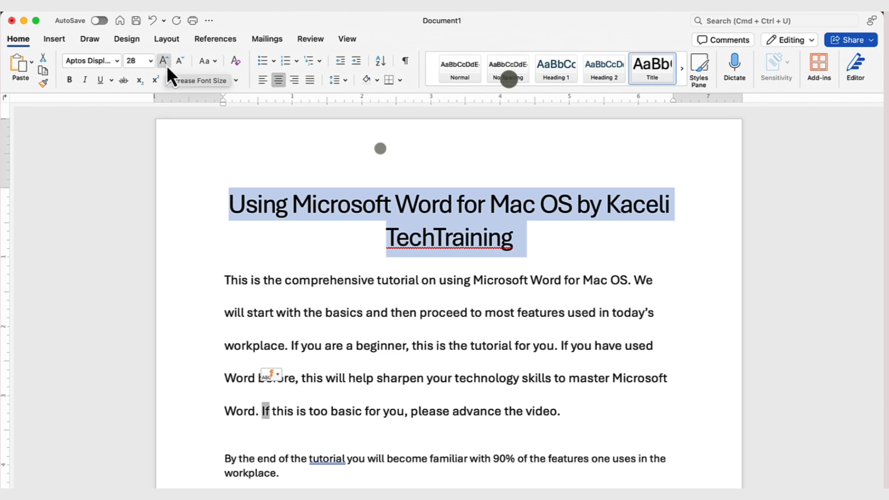
{"action": "left_click", "coordinate": [179, 61]}
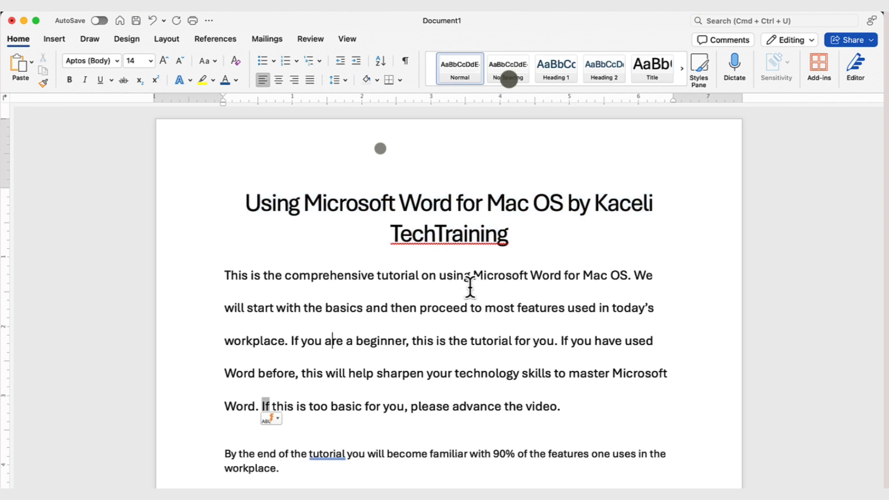
{"action": "mouse_move", "coordinate": [575, 97]}
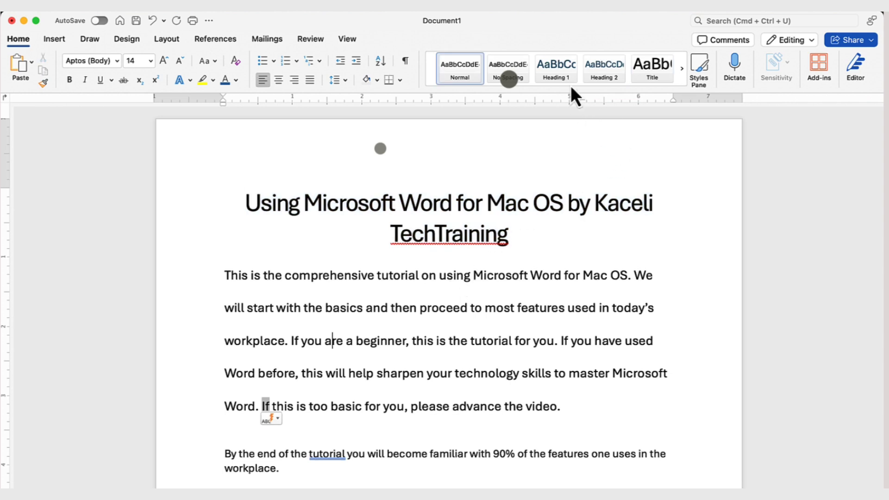
{"action": "mouse_move", "coordinate": [556, 64]}
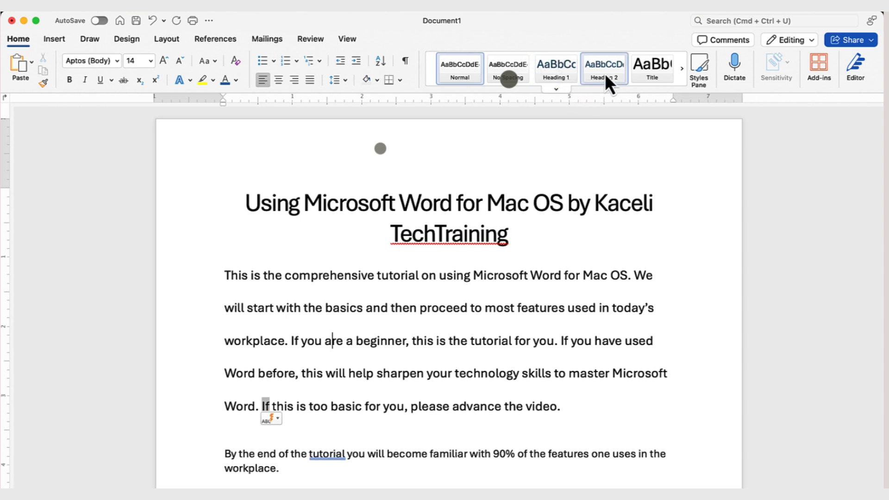
{"action": "mouse_move", "coordinate": [623, 91]}
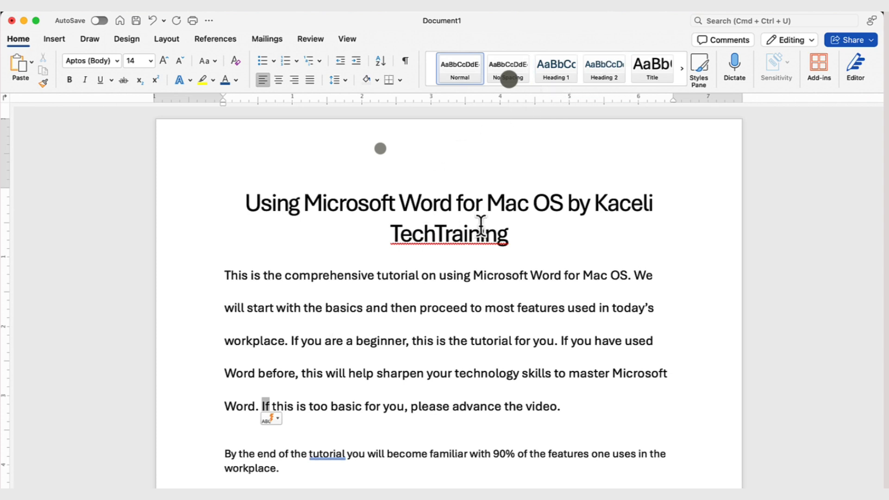
{"action": "left_click", "coordinate": [332, 339]}
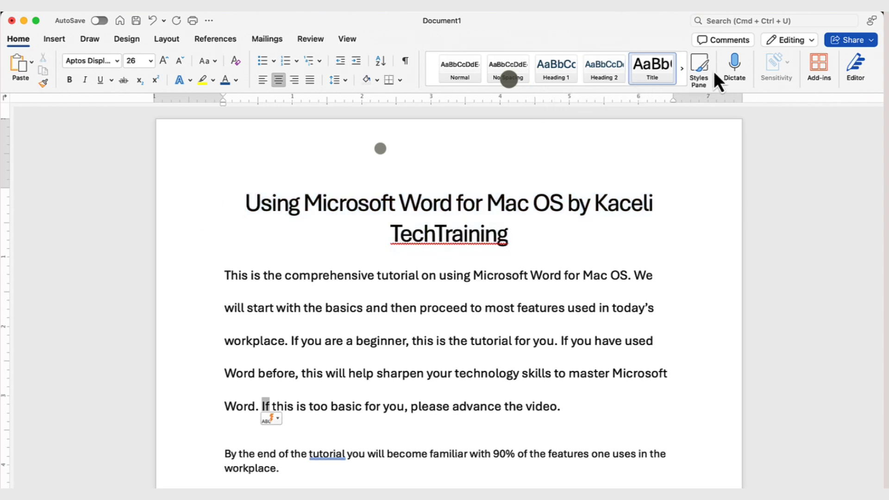
Apply the Heading 1 style to the title from the Styles Pane
{"action": "left_click", "coordinate": [698, 64]}
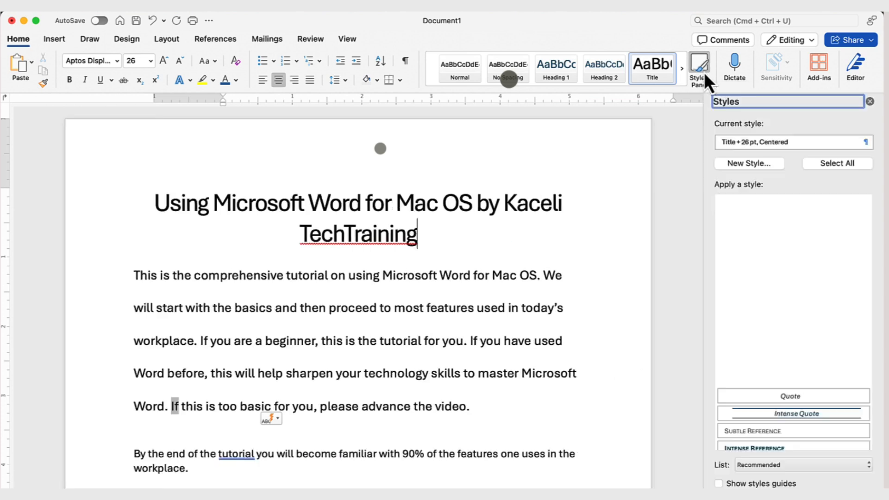
{"action": "left_click", "coordinate": [697, 64]}
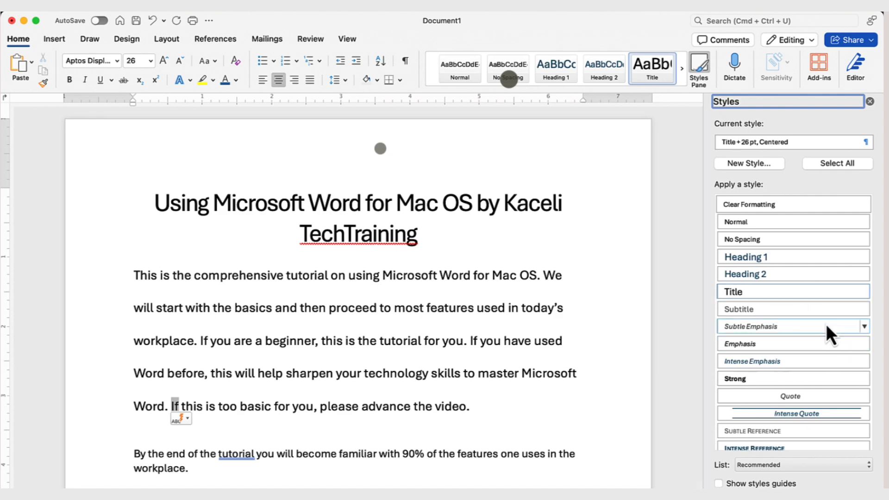
{"action": "double_click", "coordinate": [358, 234]}
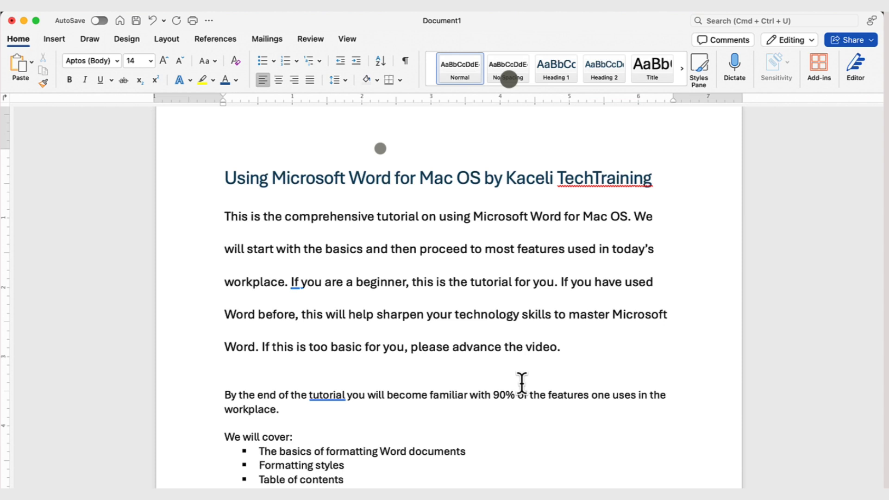
Select the intro paragraph below the heading ready to cut it
{"action": "left_click", "coordinate": [293, 347]}
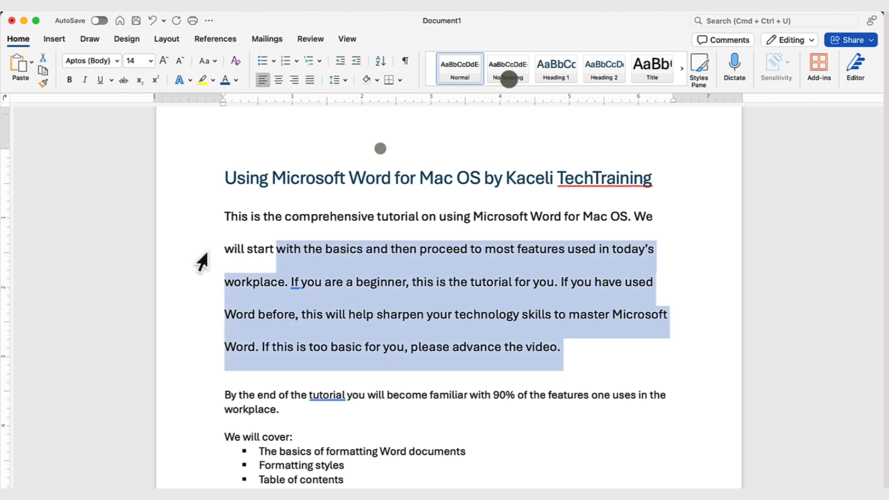
{"action": "key", "text": "cmd+a"}
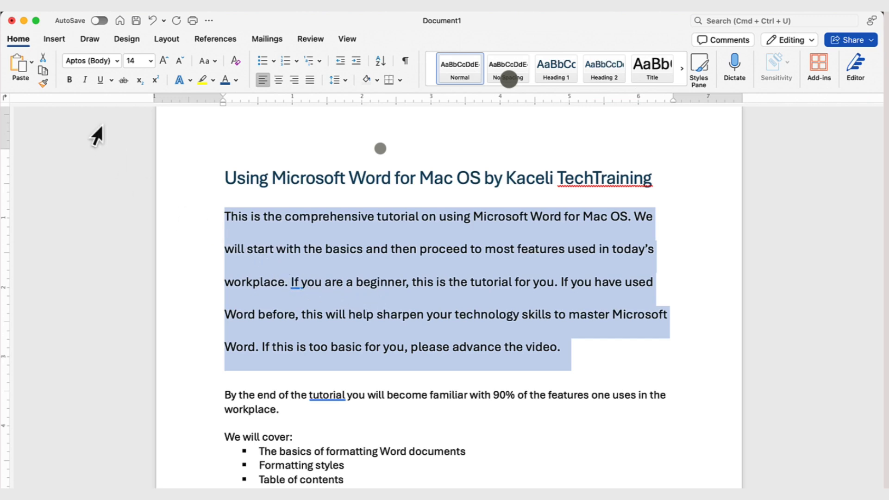
{"action": "mouse_move", "coordinate": [43, 66]}
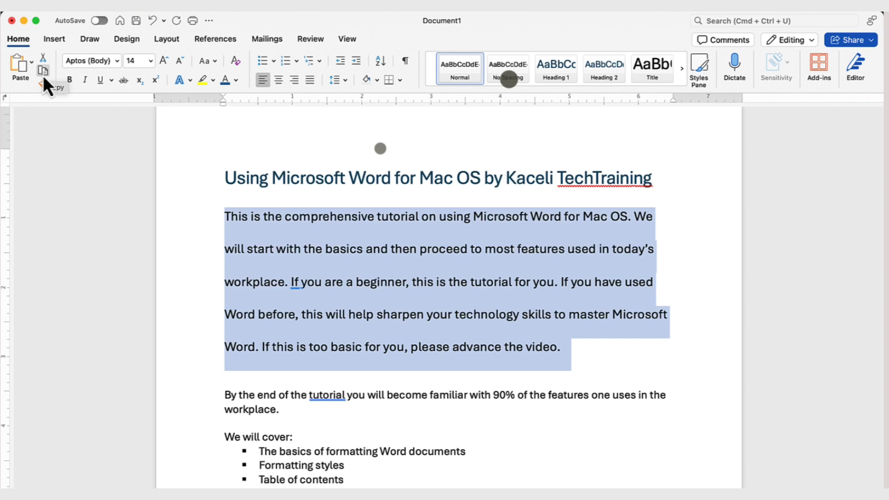
{"action": "scroll", "scroll_direction": "down", "scroll_amount": 3}
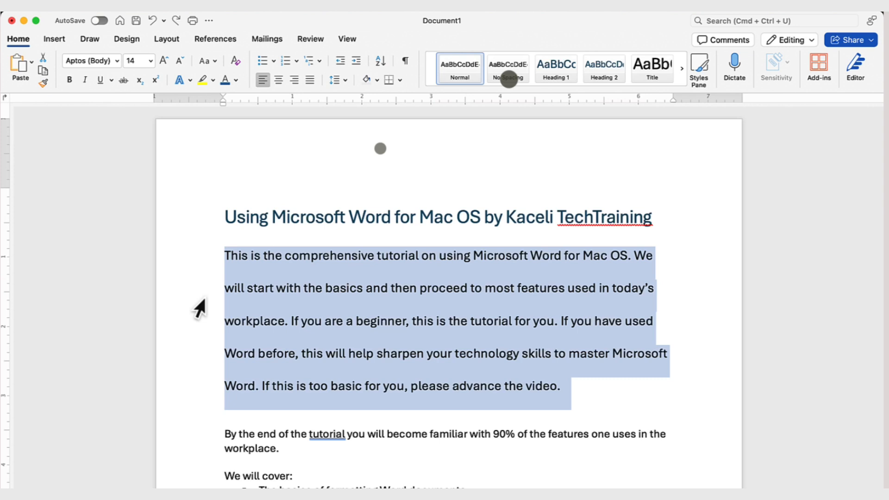
{"action": "mouse_move", "coordinate": [147, 61]}
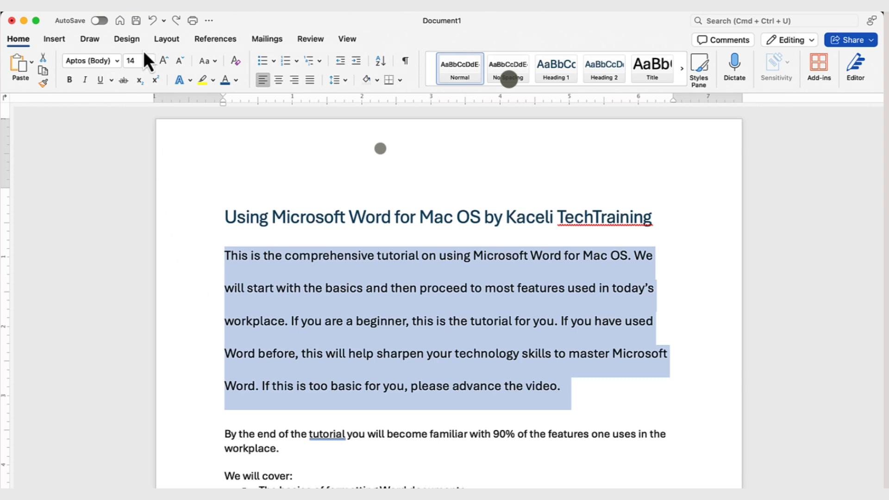
{"action": "mouse_move", "coordinate": [243, 276]}
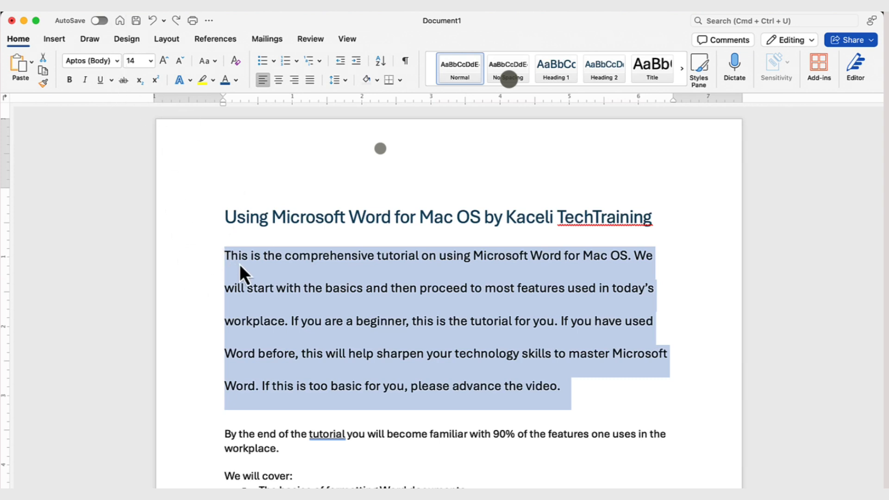
{"action": "mouse_move", "coordinate": [229, 317]}
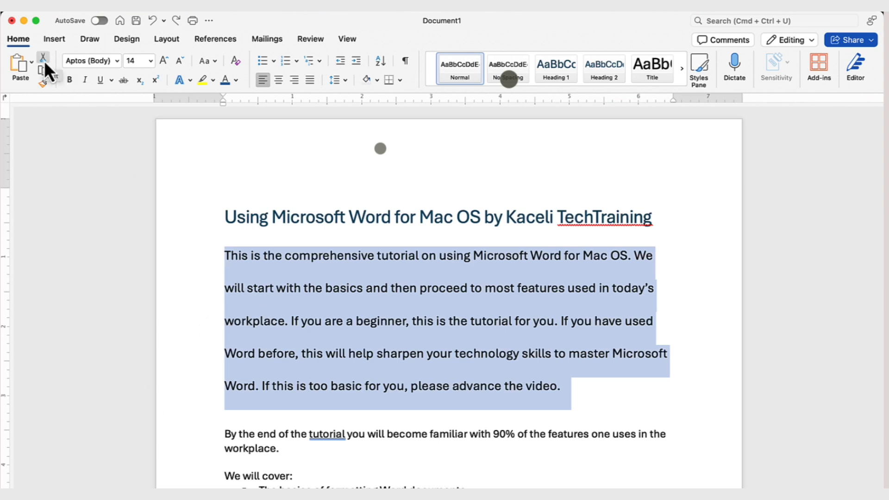
{"action": "mouse_move", "coordinate": [48, 71]}
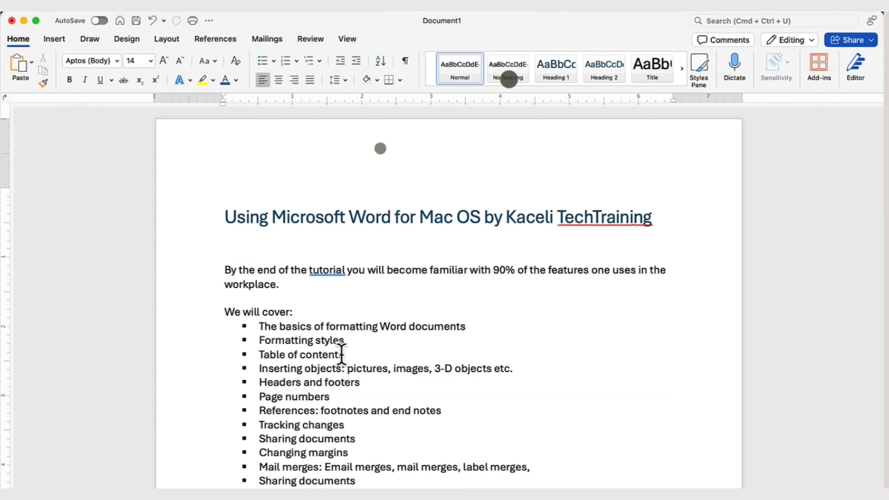
Paste the cut intro paragraph below 'And more' and review the Paste Options (Keep Source Formatting)
{"action": "scroll", "scroll_direction": "down", "scroll_amount": 3}
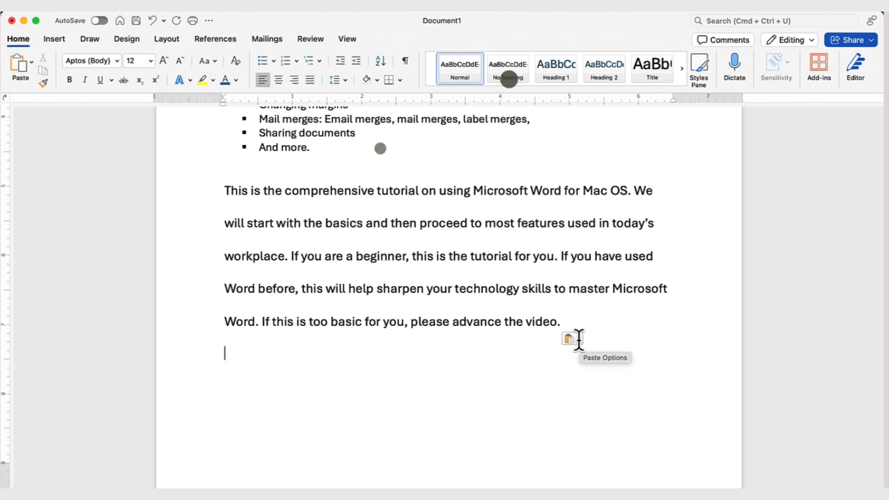
{"action": "left_click", "coordinate": [572, 339]}
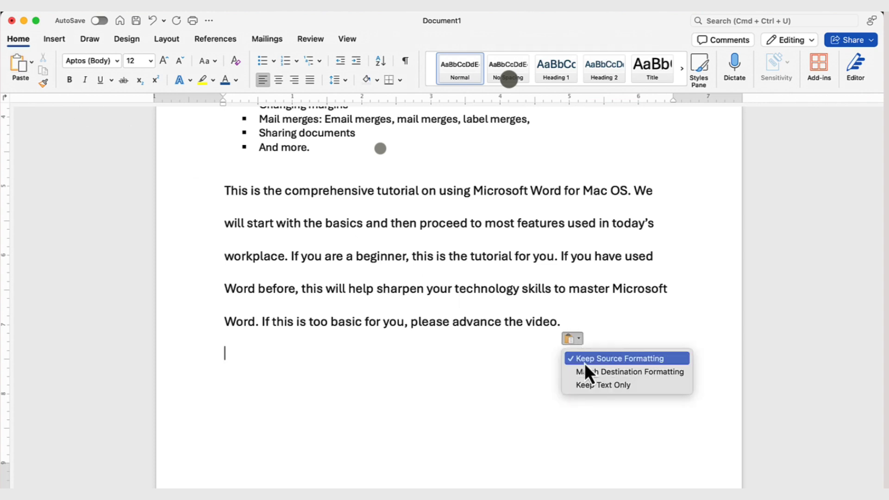
{"action": "mouse_move", "coordinate": [606, 368]}
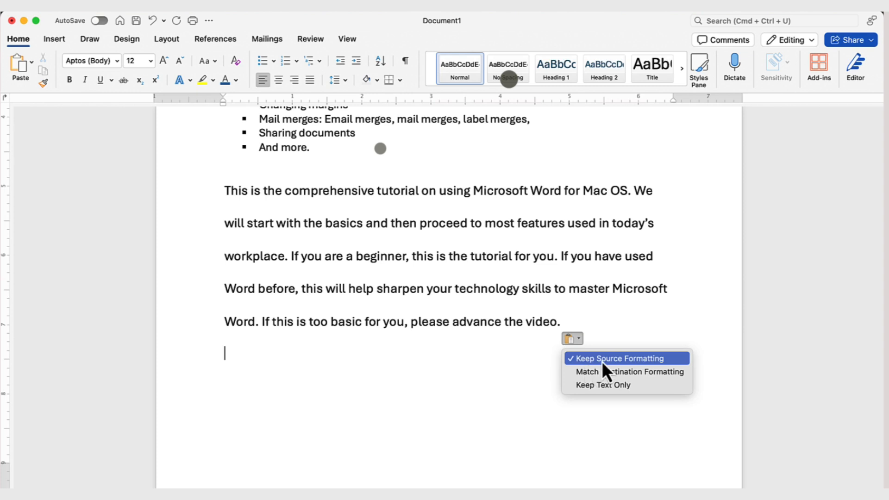
{"action": "mouse_move", "coordinate": [609, 378]}
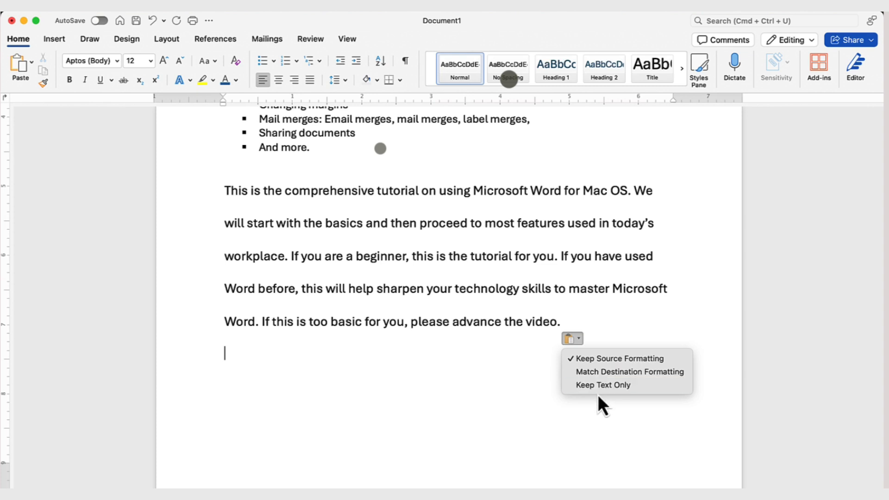
{"action": "mouse_move", "coordinate": [603, 384]}
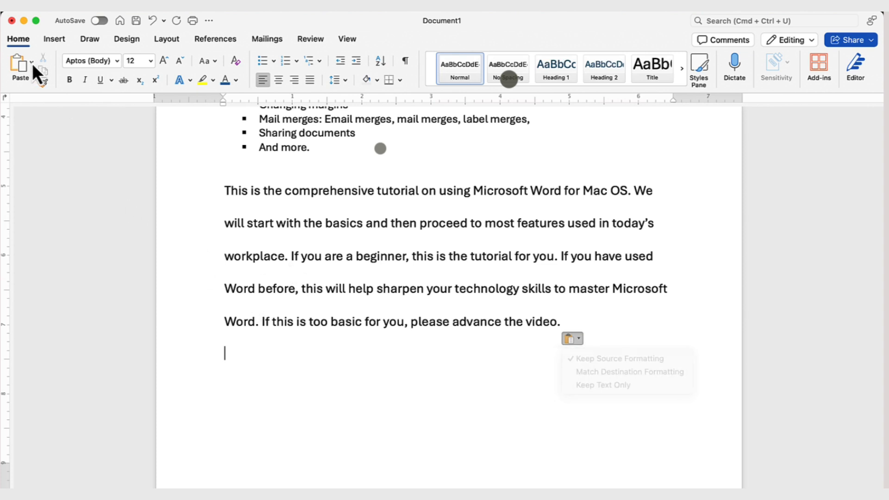
Save the document for the first time in the Word for Mac folder under the suggested title name
{"action": "left_click", "coordinate": [33, 61]}
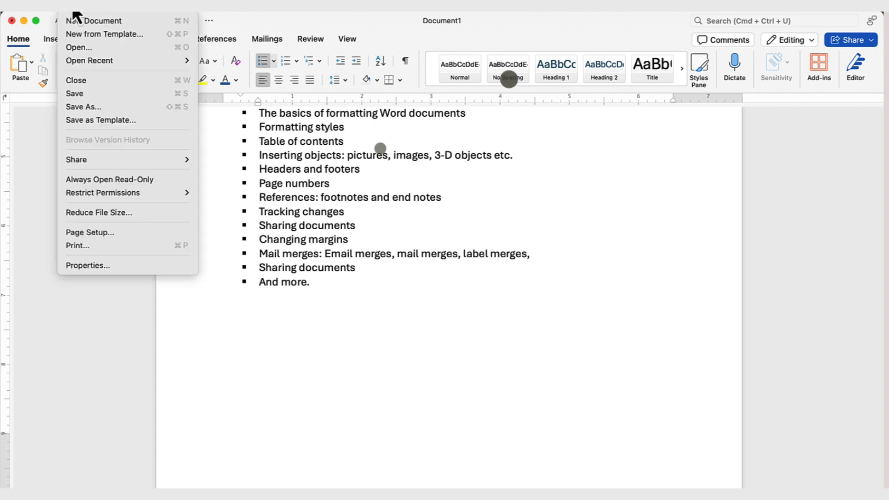
{"action": "mouse_move", "coordinate": [75, 93]}
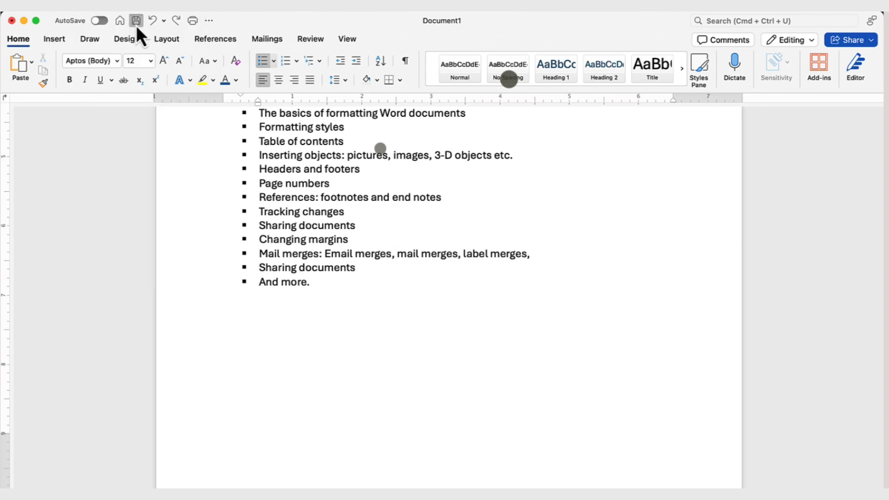
{"action": "left_click", "coordinate": [135, 21]}
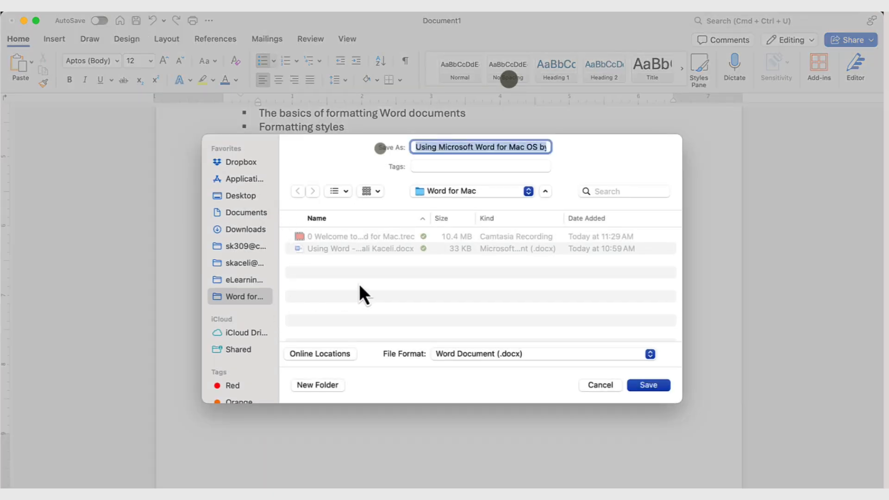
{"action": "mouse_move", "coordinate": [446, 187]}
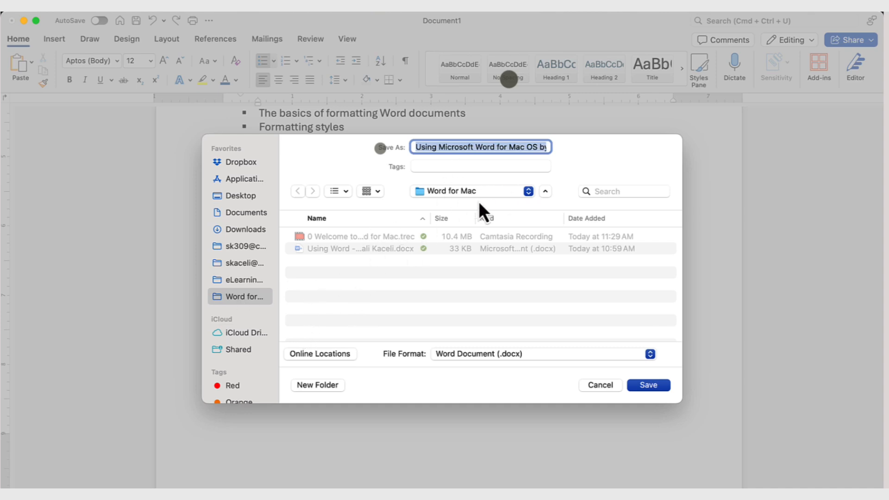
{"action": "mouse_move", "coordinate": [484, 146]}
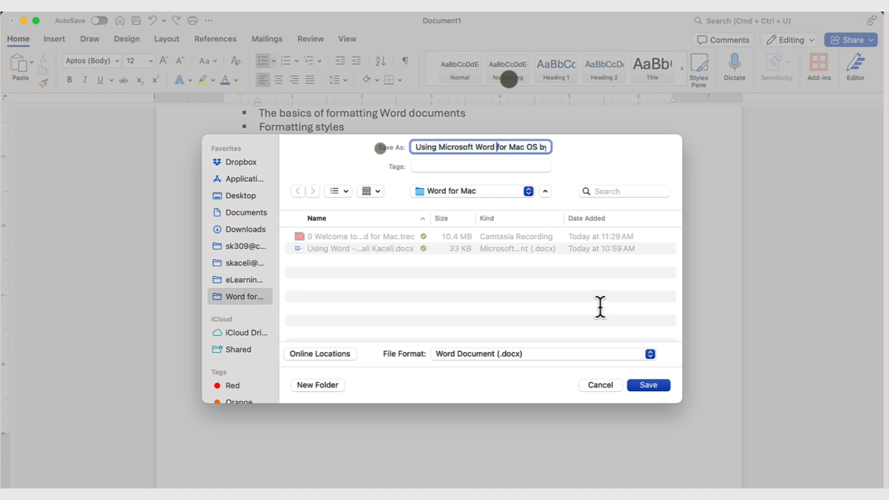
{"action": "left_click", "coordinate": [647, 385]}
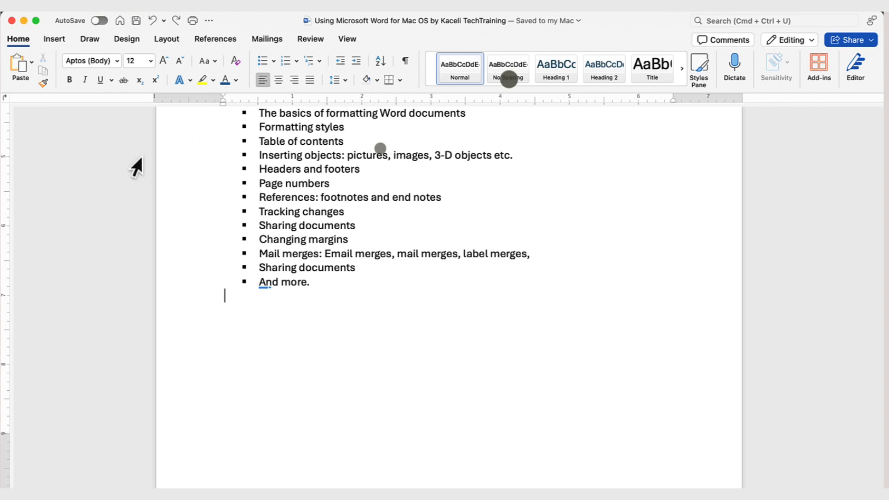
{"action": "mouse_move", "coordinate": [142, 168]}
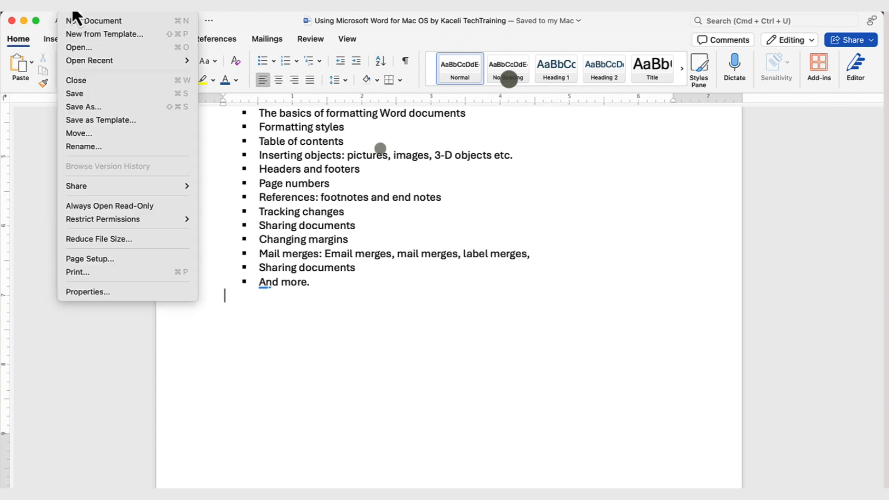
{"action": "mouse_move", "coordinate": [88, 106]}
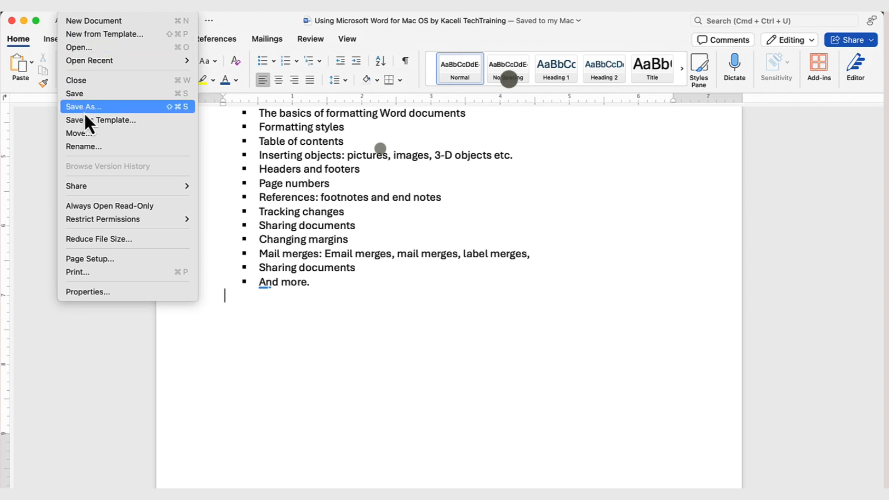
Save a copy named 'Using Word Second Copy' as a Word Document in the Word for Mac folder
{"action": "left_click", "coordinate": [82, 106]}
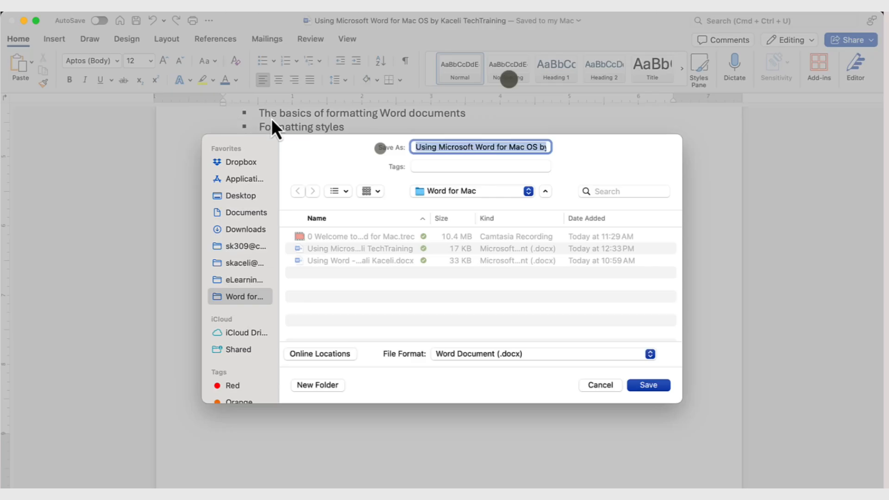
{"action": "mouse_move", "coordinate": [402, 325]}
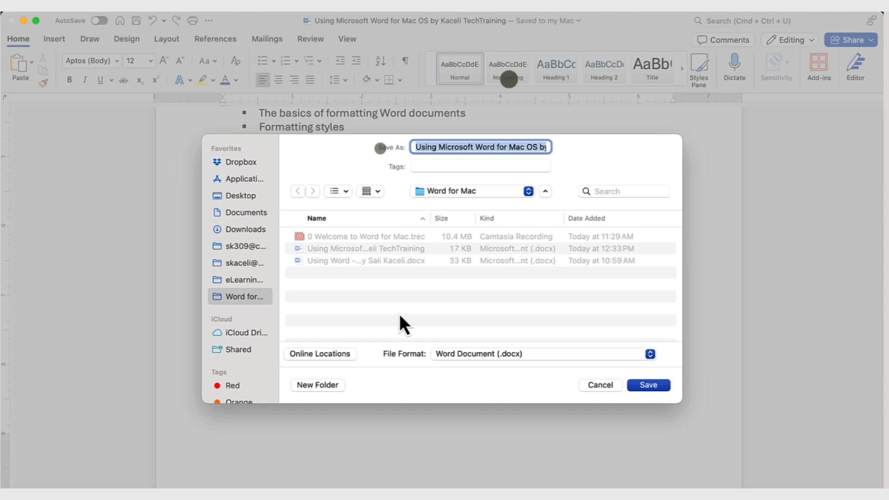
{"action": "type", "text": "Using Word Second Copy"}
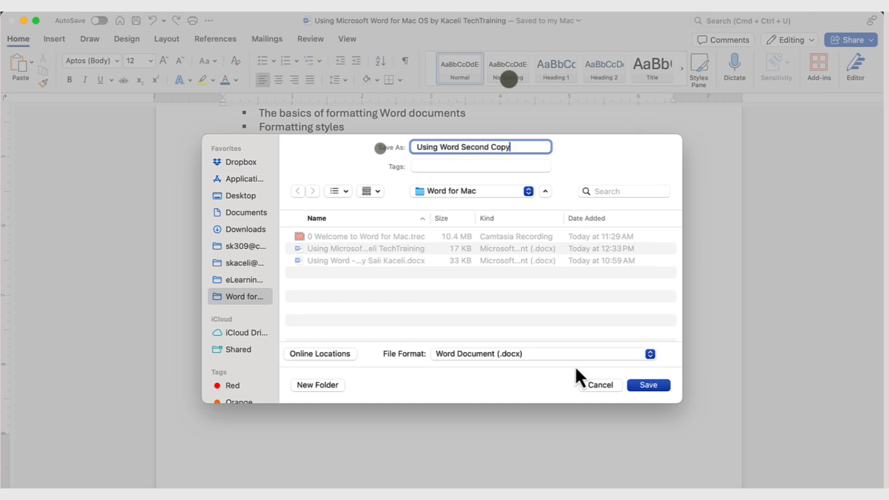
{"action": "left_click", "coordinate": [647, 384]}
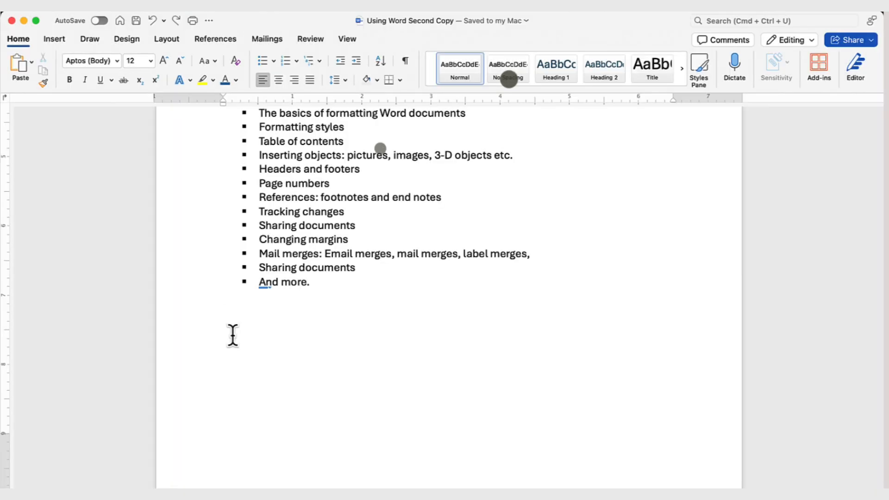
Close the Using Word Second Copy document via File > Close, leaving Launchpad showing
{"action": "left_click", "coordinate": [224, 295]}
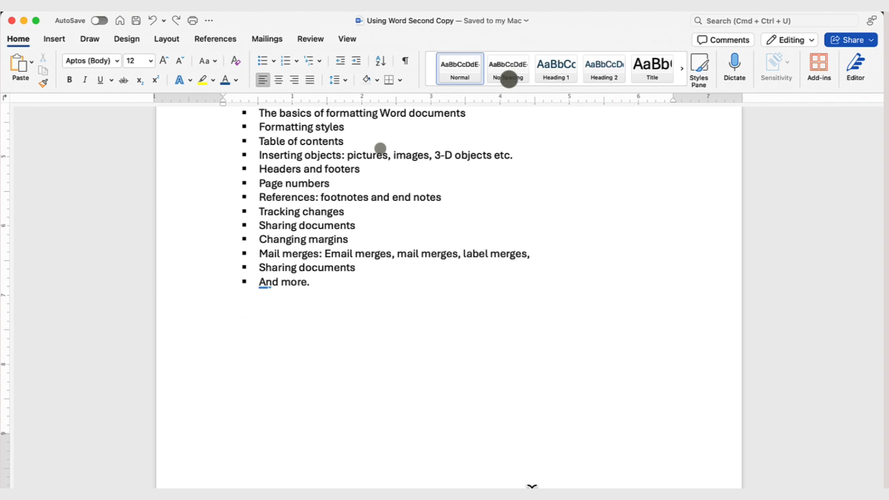
{"action": "mouse_move", "coordinate": [303, 439]}
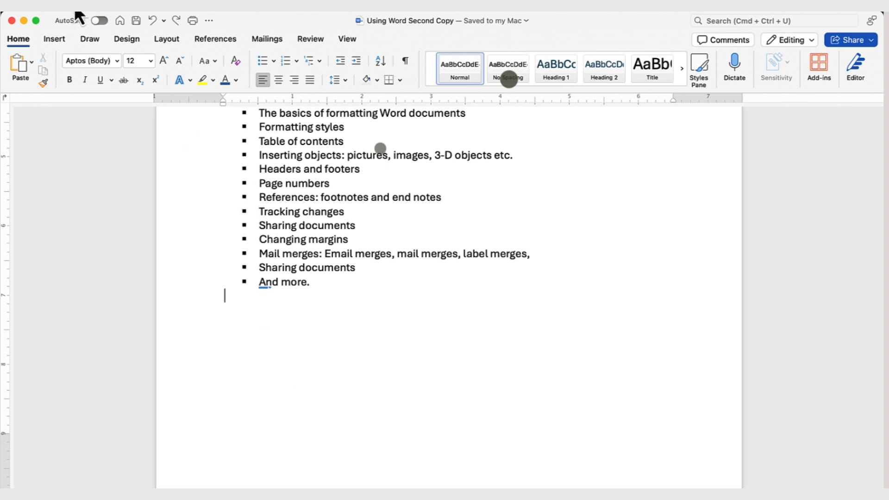
{"action": "left_click", "coordinate": [64, 20]}
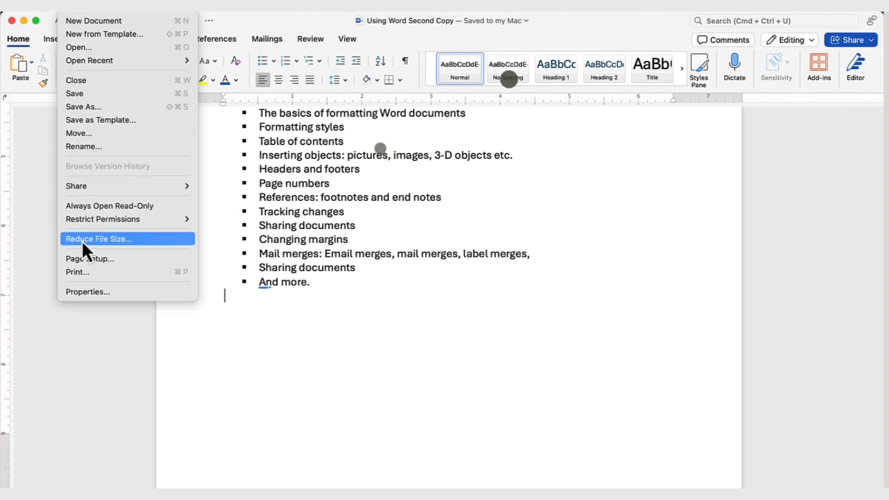
{"action": "left_click", "coordinate": [76, 271]}
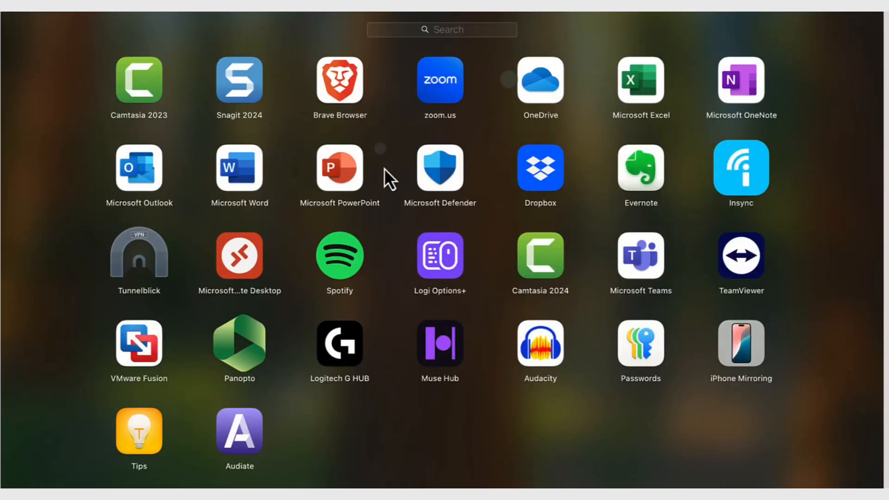
{"action": "mouse_move", "coordinate": [255, 175]}
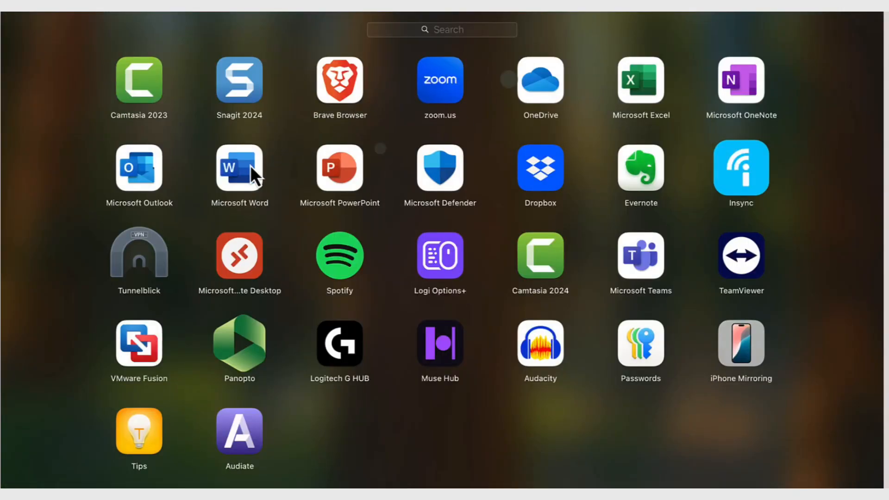
Relaunch Word and select Using Word Second Copy in the Recent documents list
{"action": "left_click", "coordinate": [239, 168]}
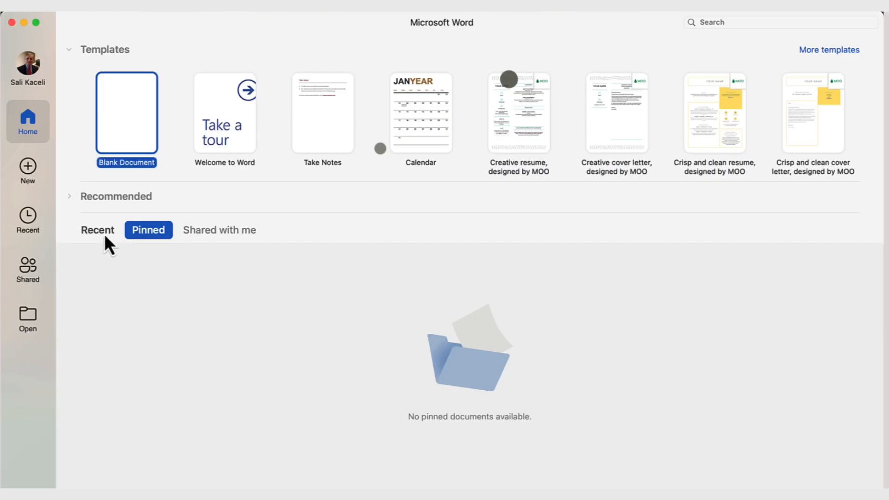
{"action": "left_click", "coordinate": [97, 230]}
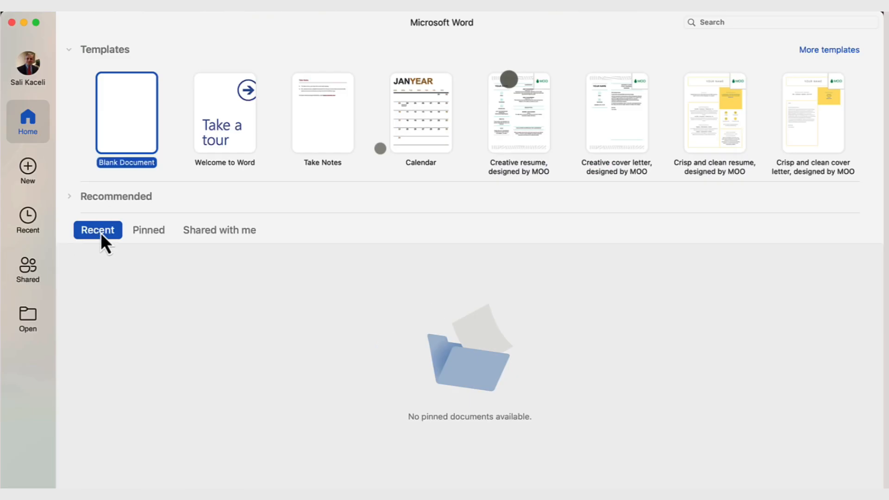
{"action": "left_click", "coordinate": [97, 230]}
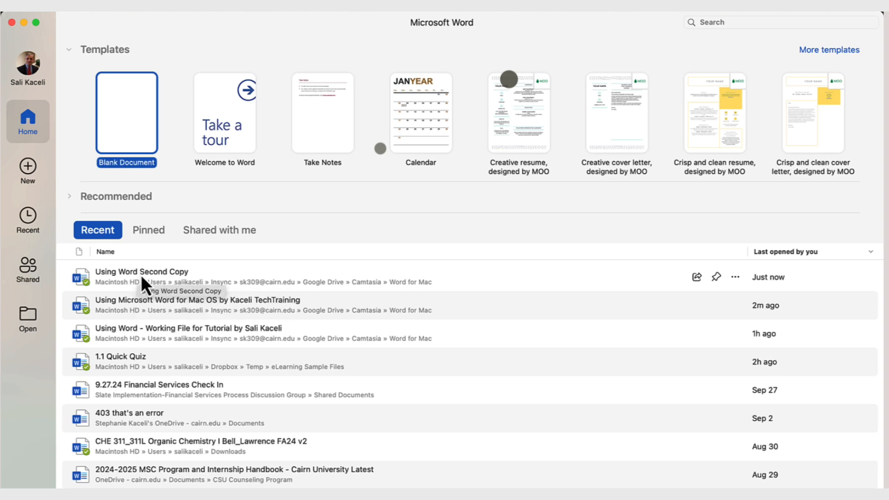
{"action": "left_click", "coordinate": [142, 277]}
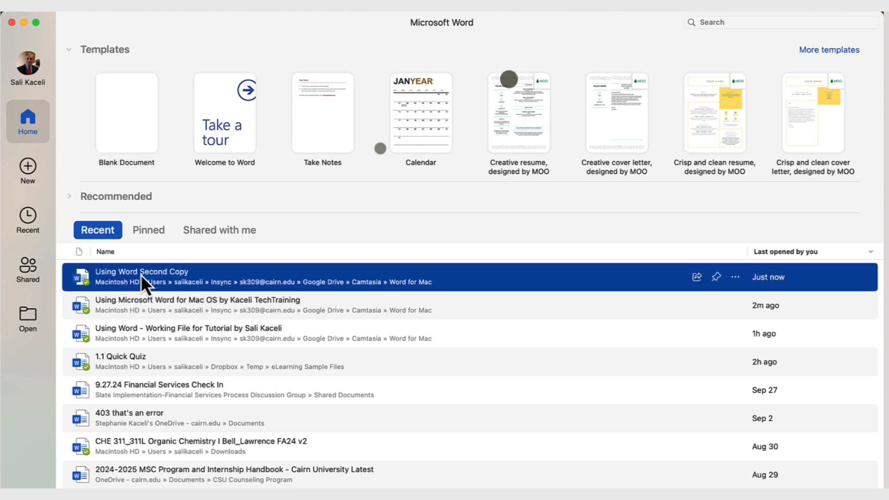
{"action": "mouse_move", "coordinate": [148, 230]}
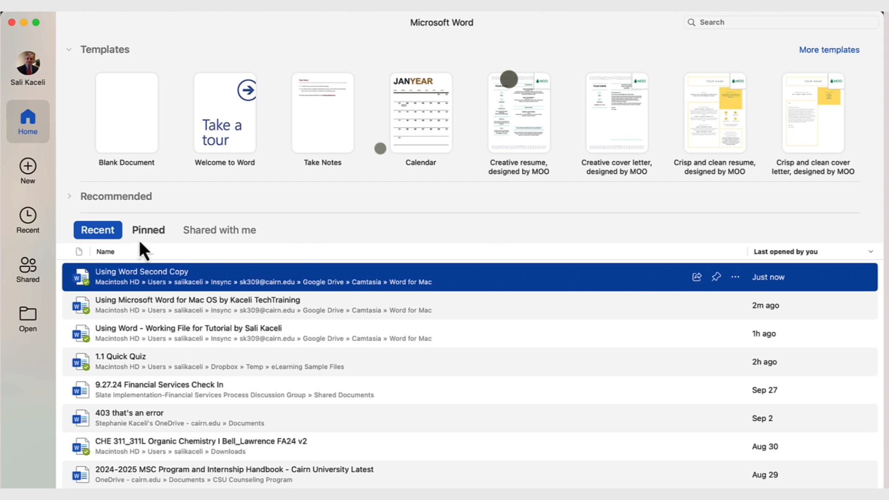
Pin Using Word Second Copy among the recent documents and reopen it
{"action": "left_click", "coordinate": [149, 230]}
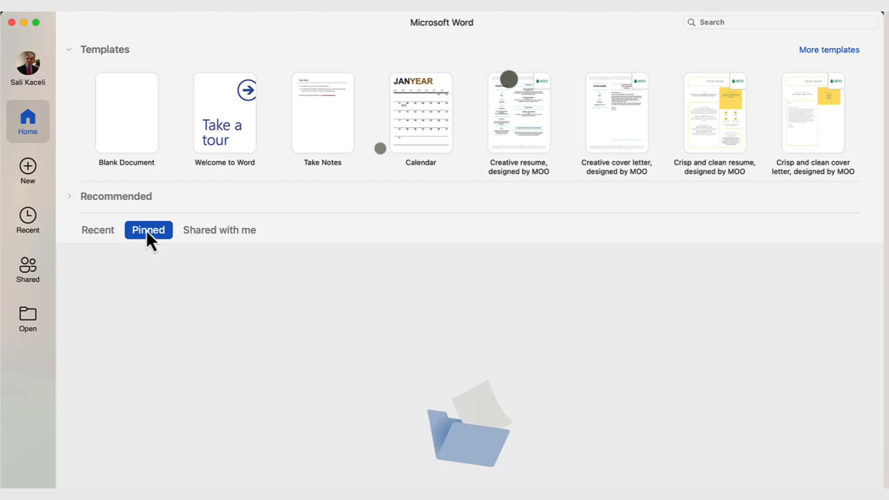
{"action": "left_click", "coordinate": [98, 230]}
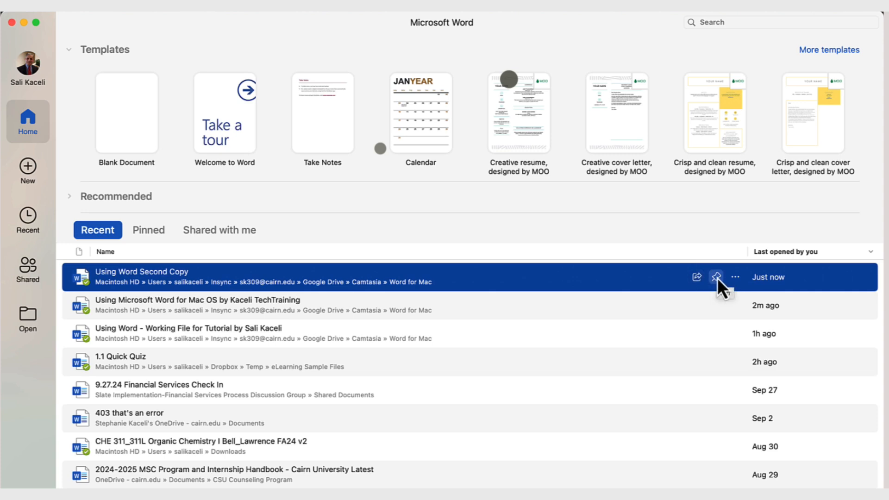
{"action": "mouse_move", "coordinate": [498, 287]}
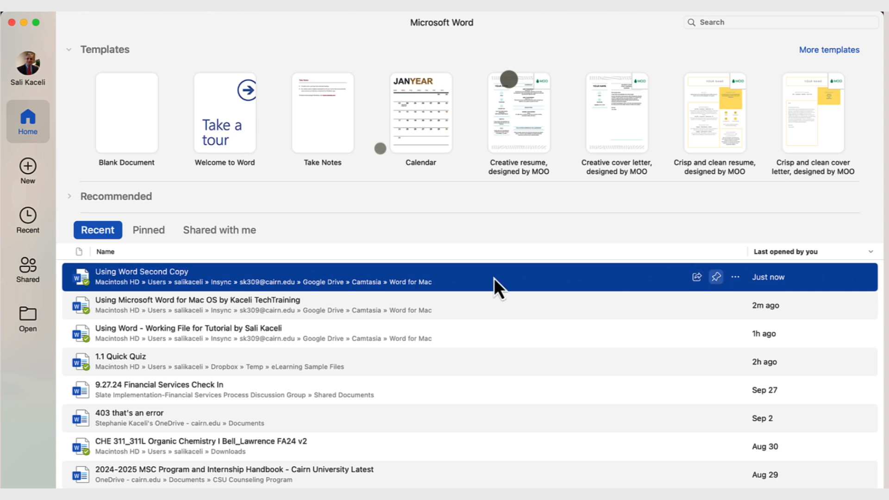
{"action": "left_click", "coordinate": [148, 230]}
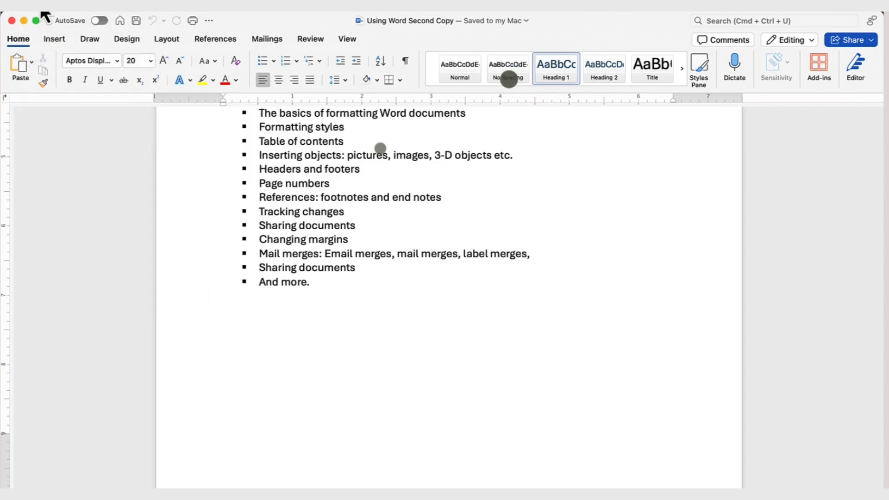
Close the copy and open the original 'Using Microsoft Word for Mac OS by Kaceli TechTraining' from the Word for Mac folder on this Mac
{"action": "left_click", "coordinate": [67, 20]}
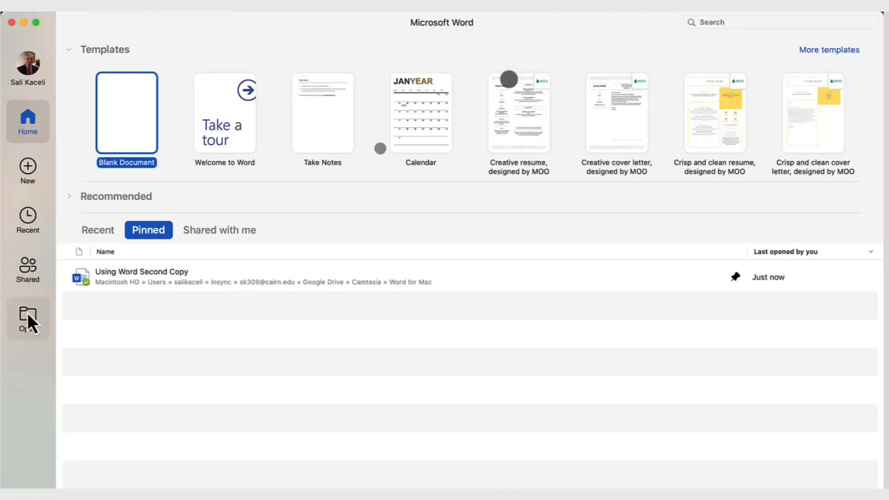
{"action": "left_click", "coordinate": [27, 318]}
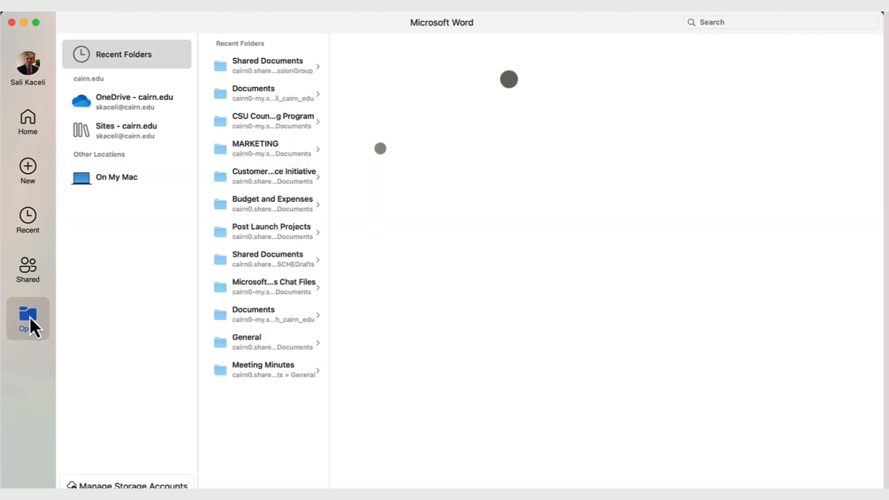
{"action": "left_click", "coordinate": [117, 176]}
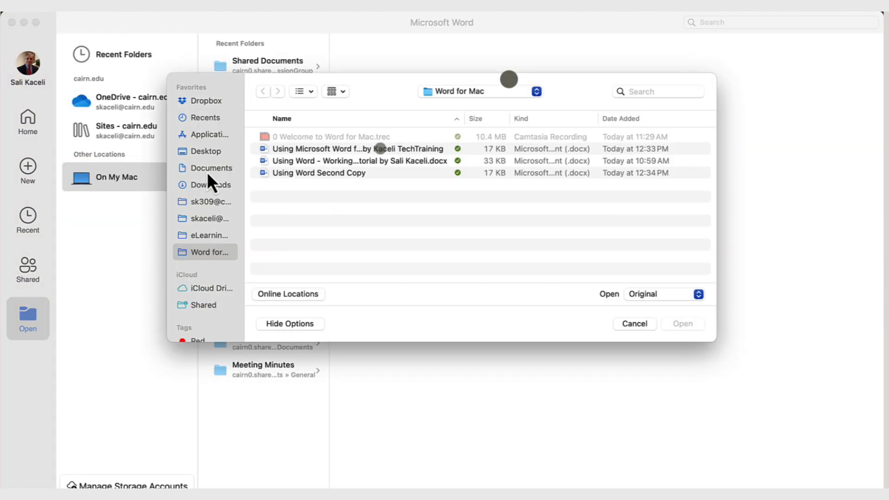
{"action": "mouse_move", "coordinate": [216, 227]}
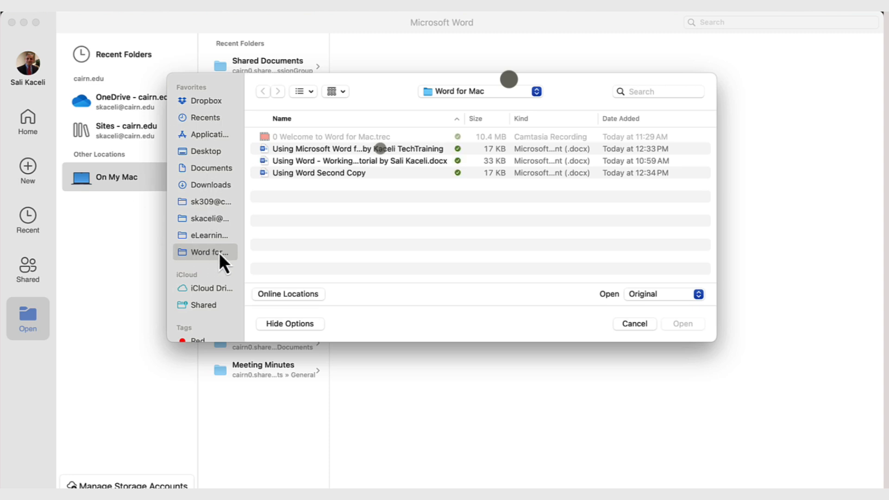
{"action": "left_click", "coordinate": [357, 149]}
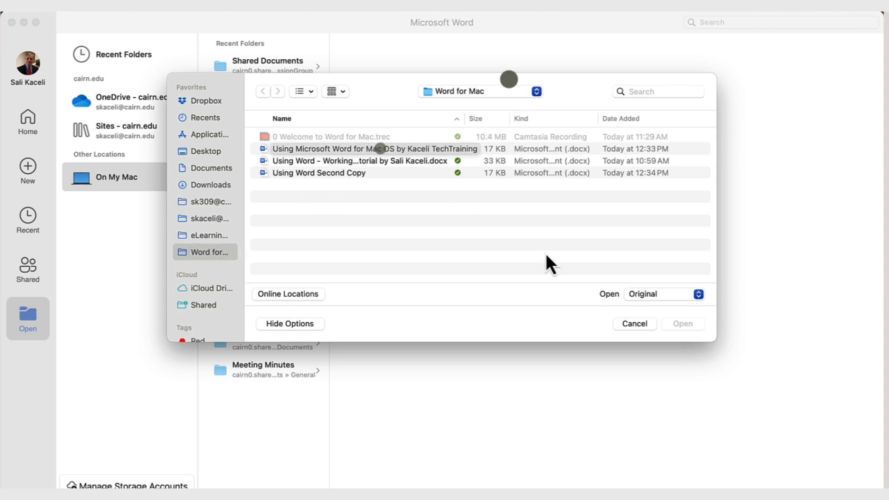
{"action": "double_click", "coordinate": [374, 148]}
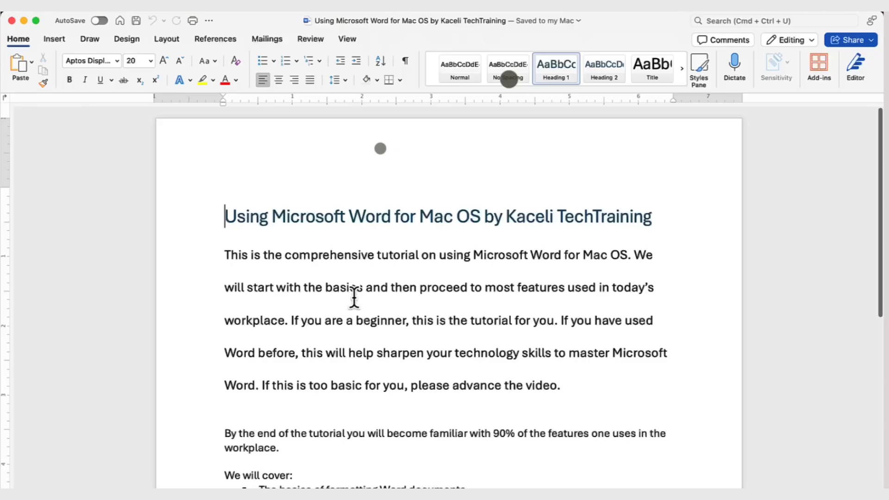
{"action": "scroll", "scroll_direction": "down", "scroll_amount": 3}
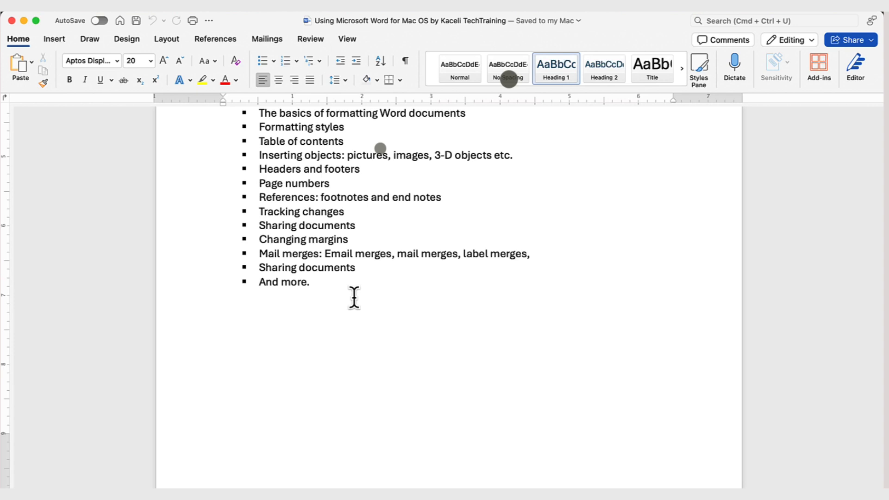
{"action": "mouse_move", "coordinate": [344, 300]}
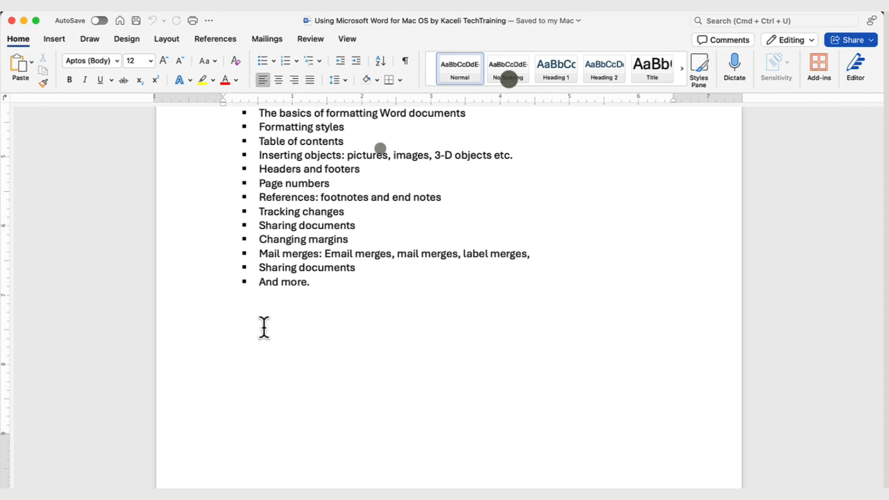
{"action": "left_click", "coordinate": [224, 295]}
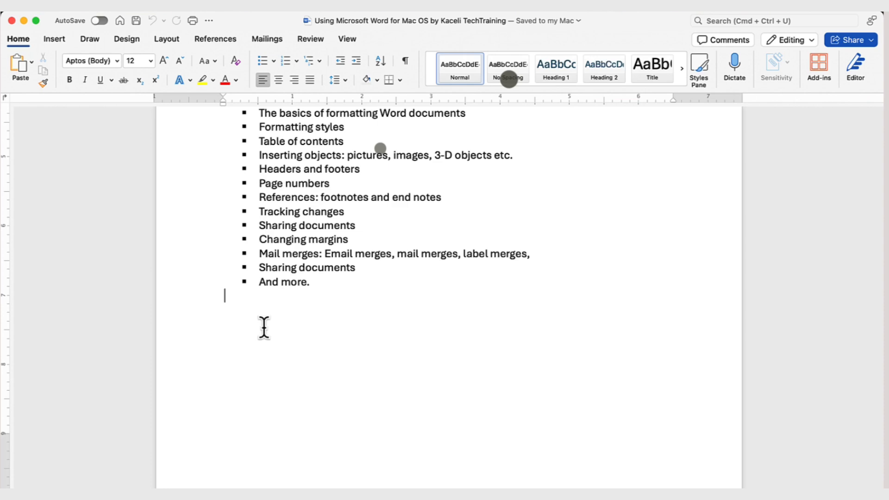